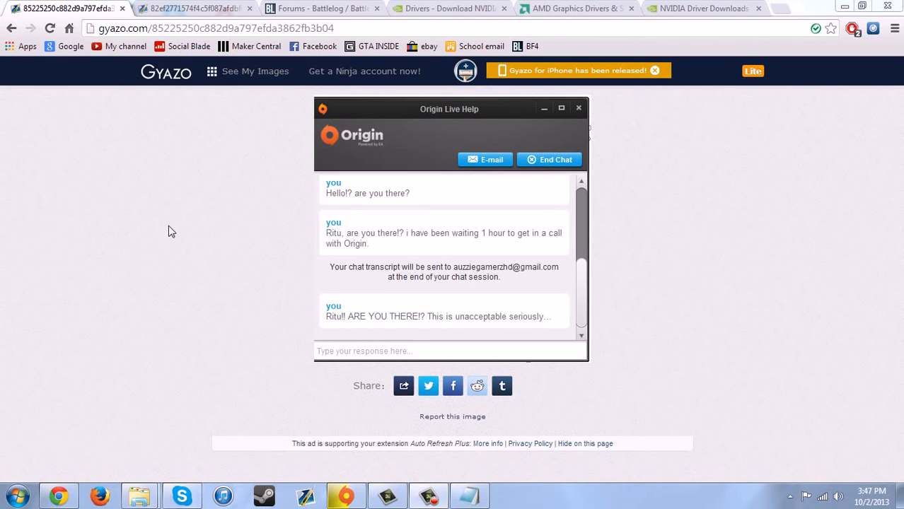
mouse_move(323, 193)
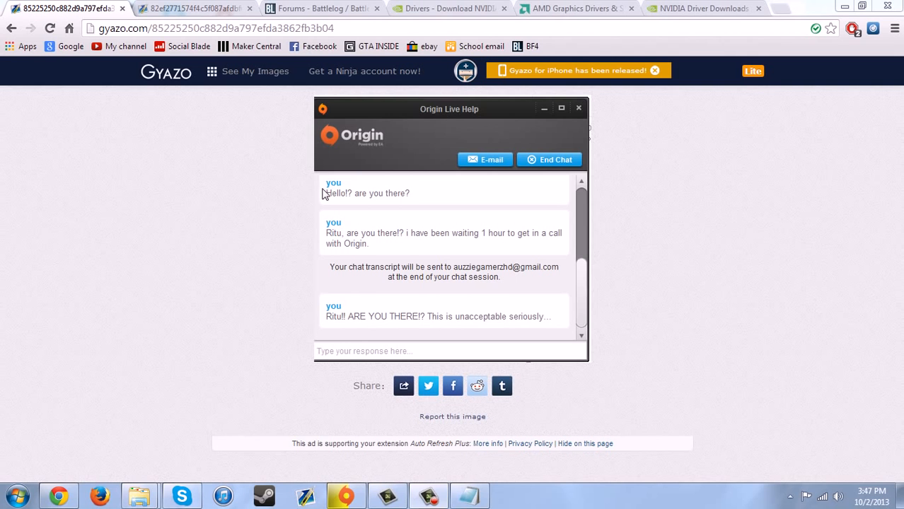
View the DirectX error screenshot, then return to the Origin chat screenshot
click(196, 9)
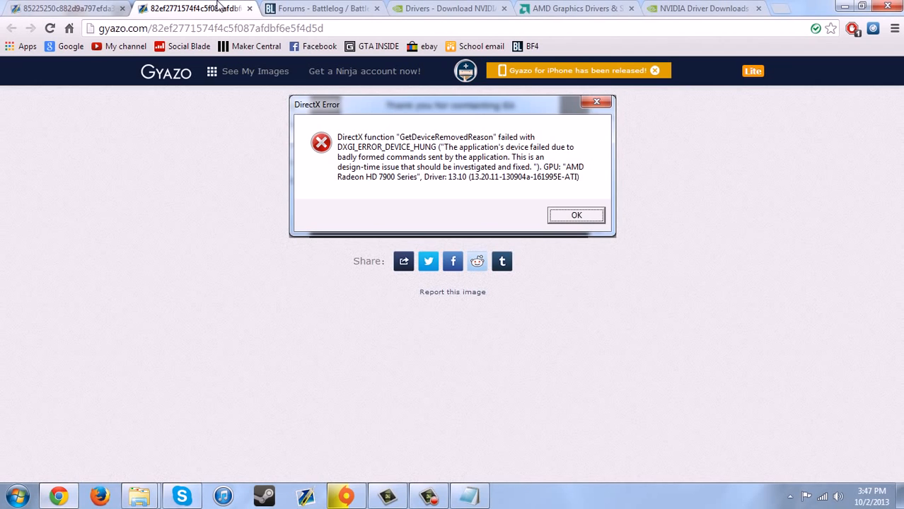
click(64, 9)
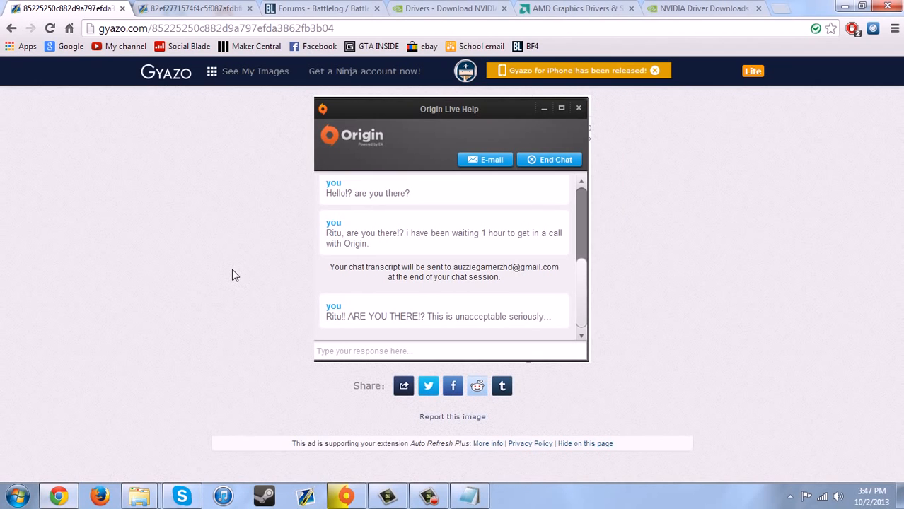
mouse_move(195, 275)
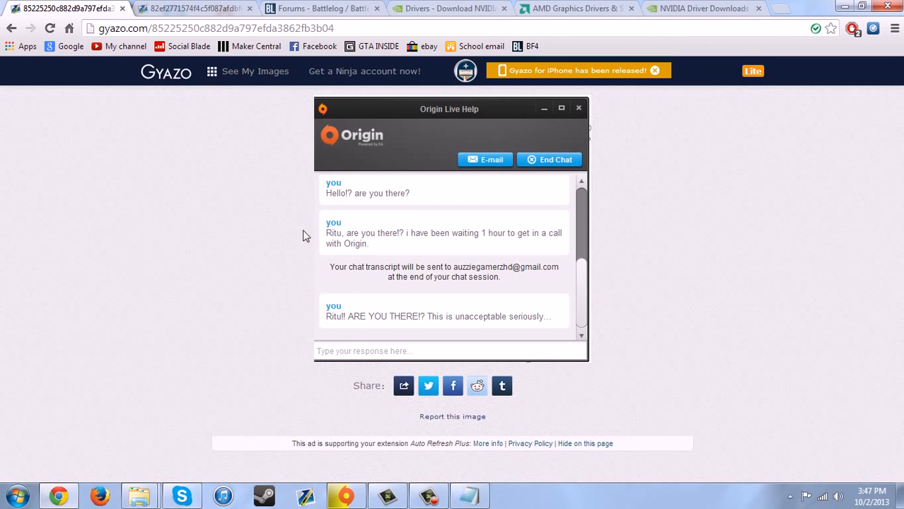
mouse_move(310, 119)
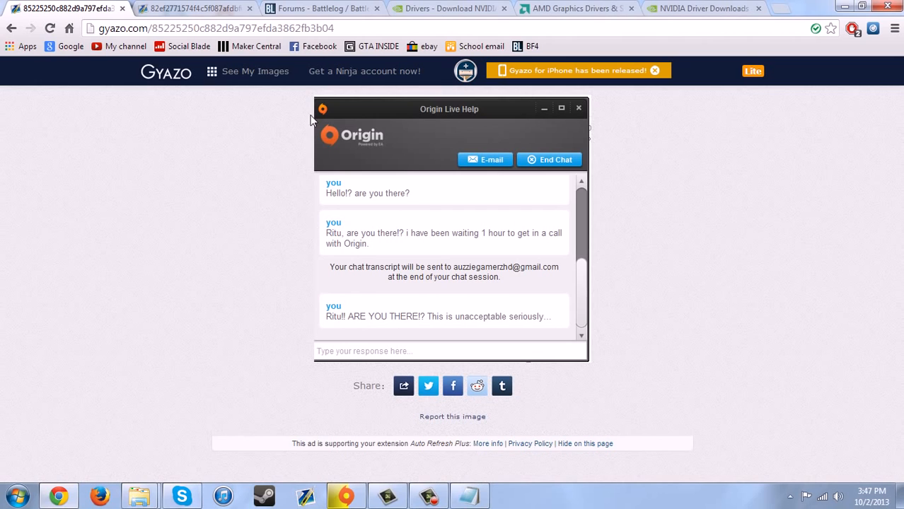
mouse_move(261, 198)
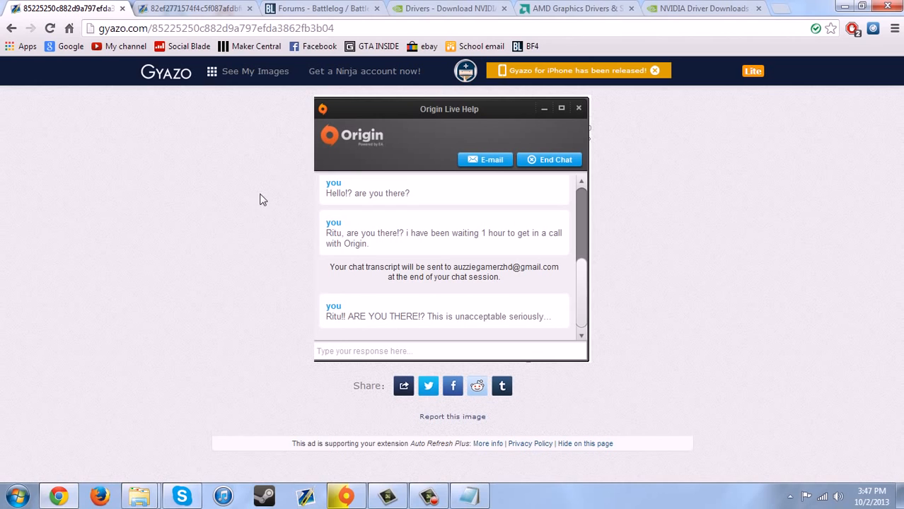
mouse_move(309, 187)
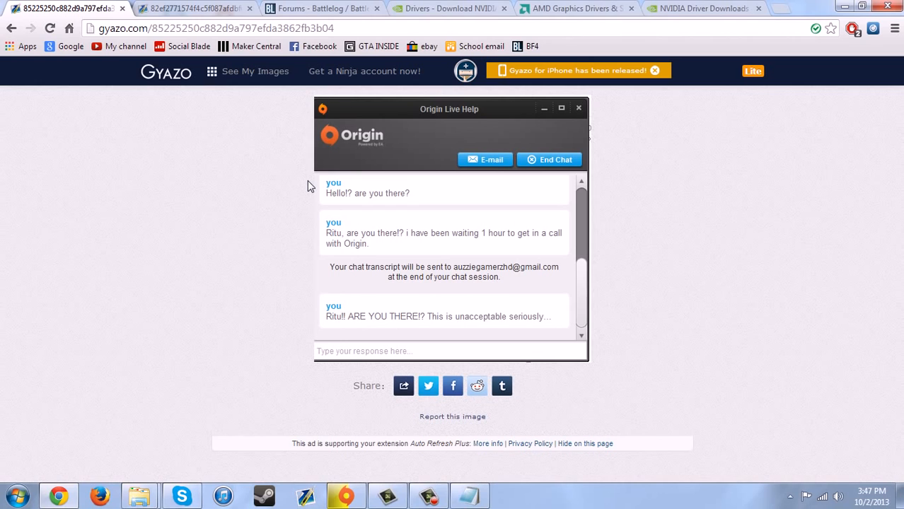
mouse_move(365, 228)
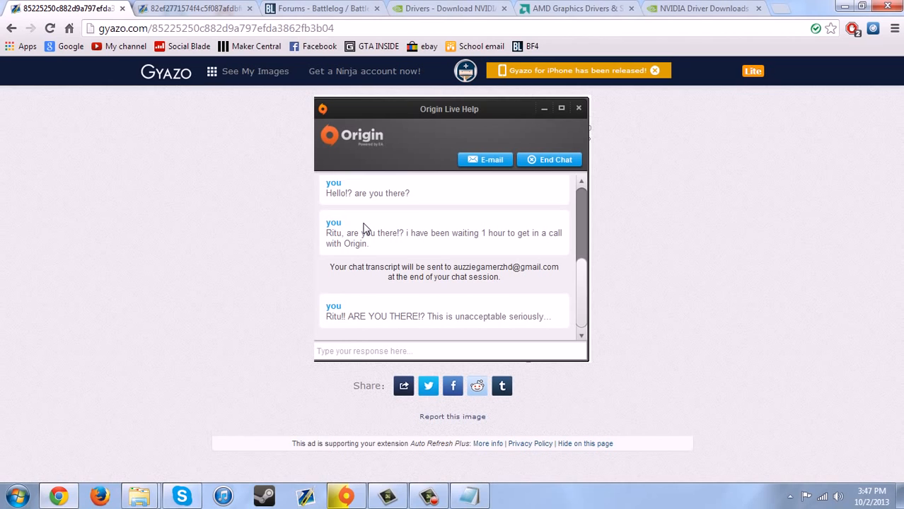
mouse_move(467, 253)
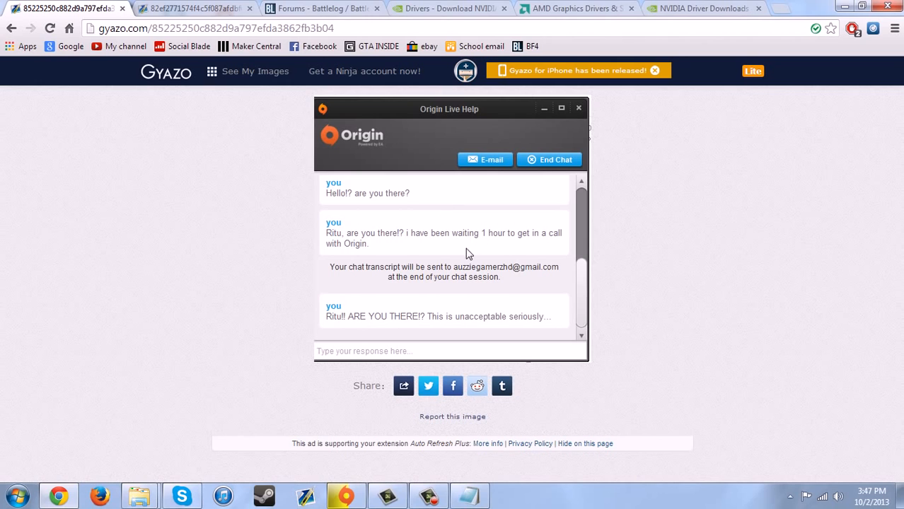
mouse_move(527, 256)
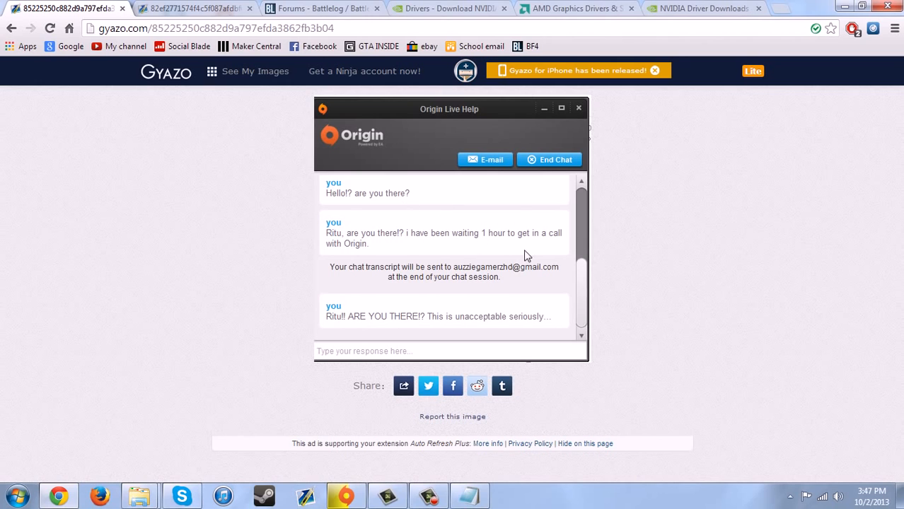
mouse_move(354, 171)
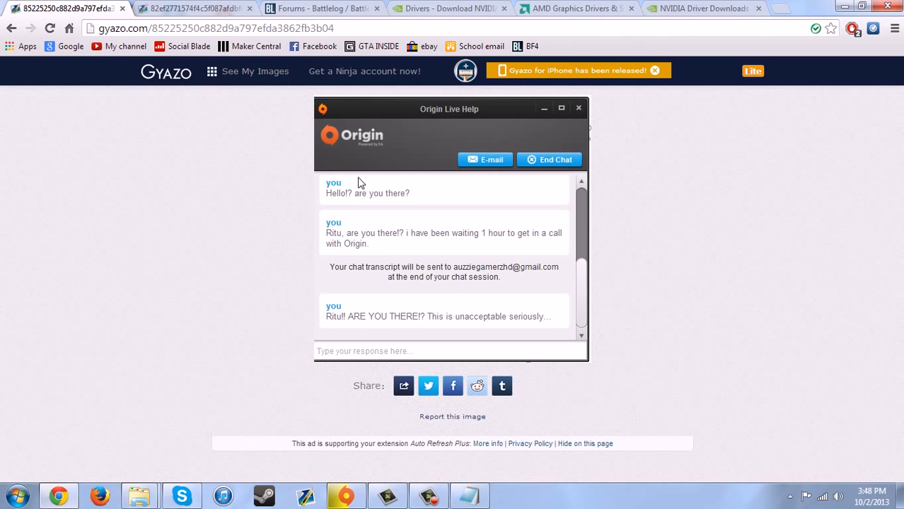
mouse_move(474, 289)
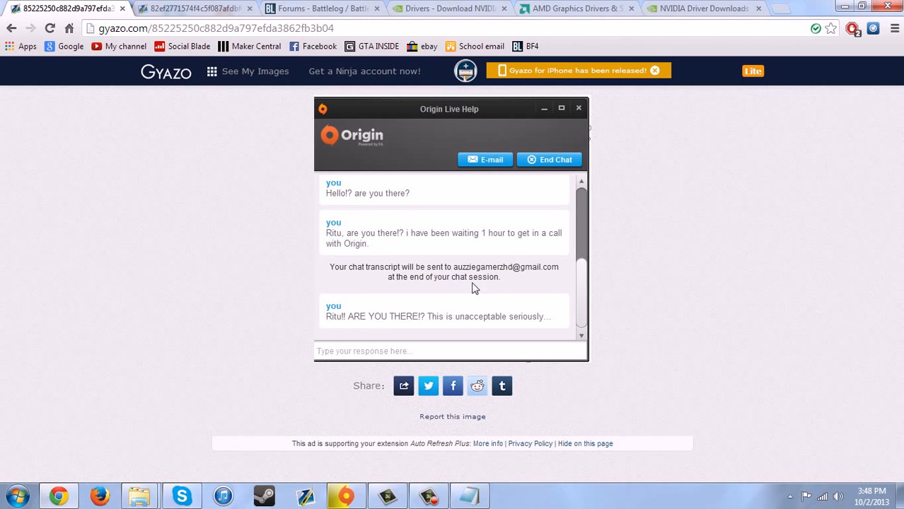
mouse_move(470, 195)
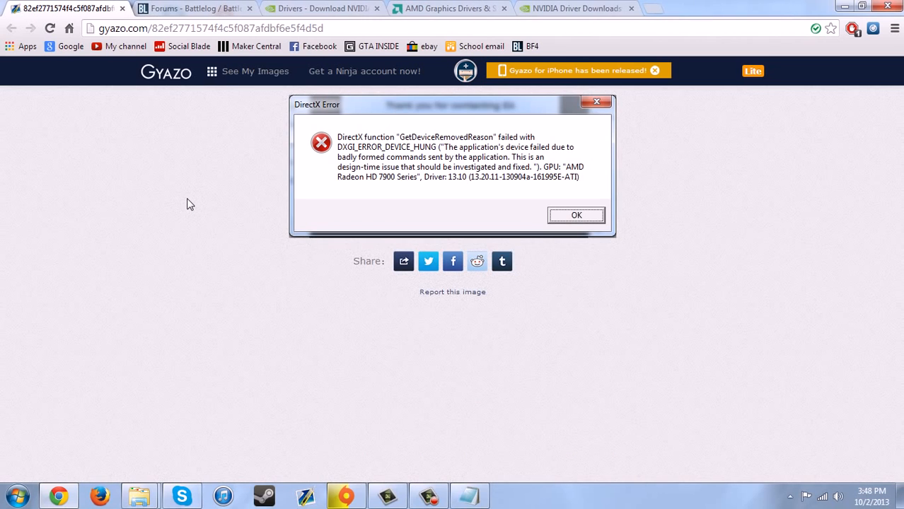
mouse_move(319, 145)
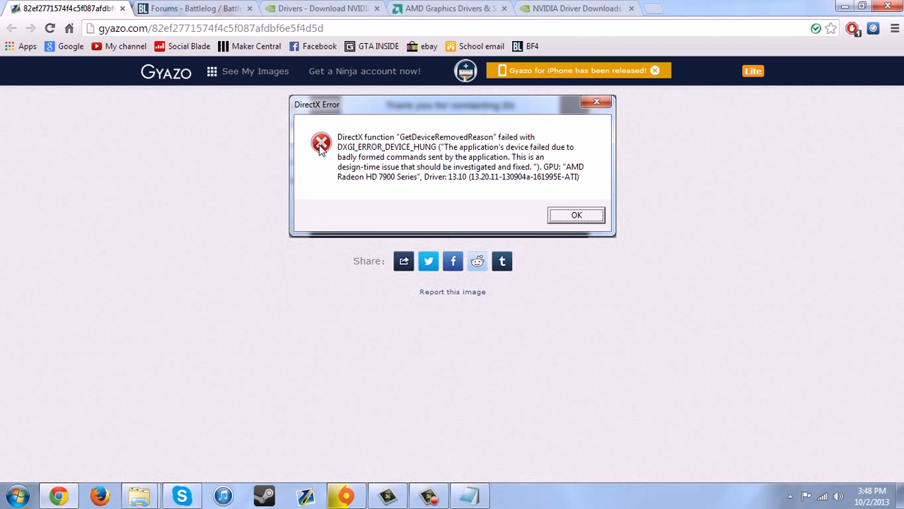
mouse_move(453, 225)
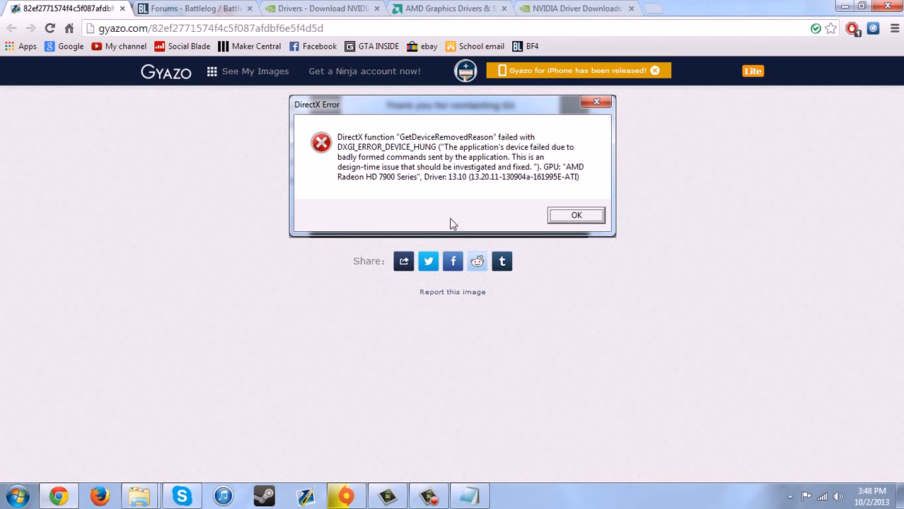
mouse_move(206, 210)
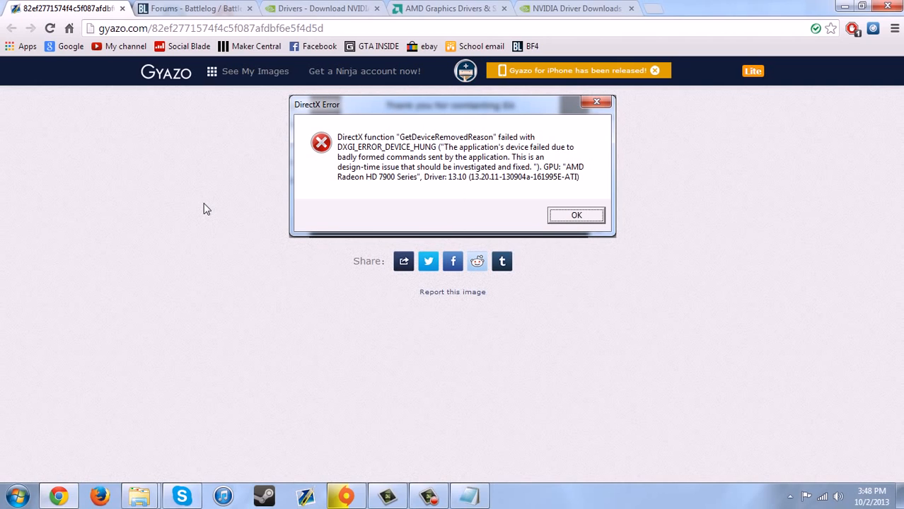
mouse_move(266, 209)
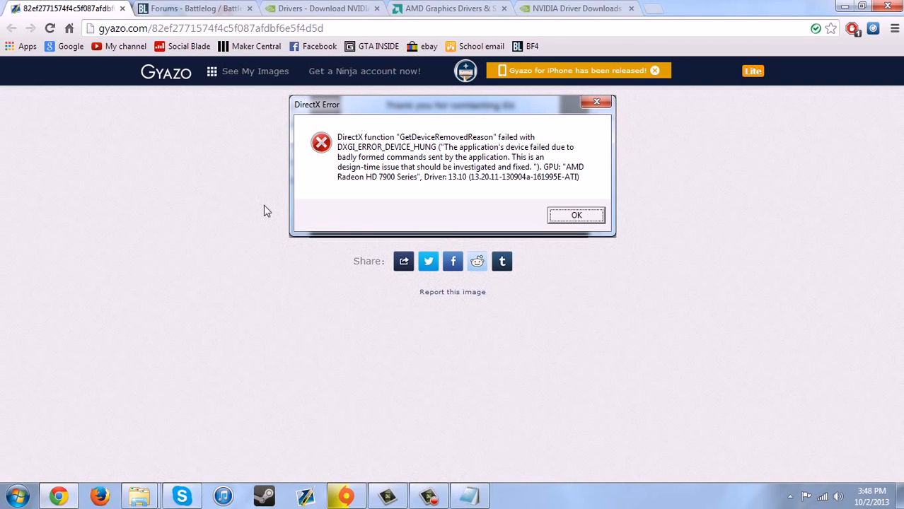
mouse_move(418, 186)
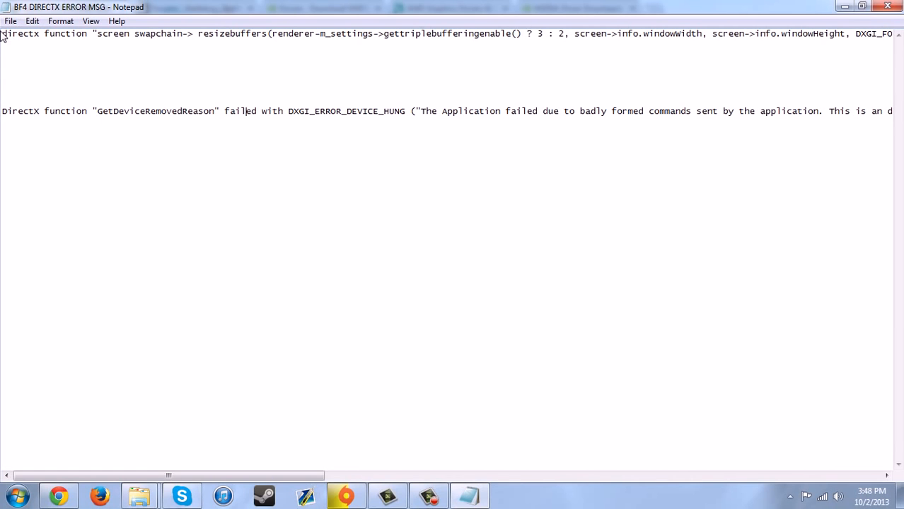
Scroll the Notepad error note to reveal the Radeon HD 7900 GPU and driver 13.10 details
scroll(right, 3)
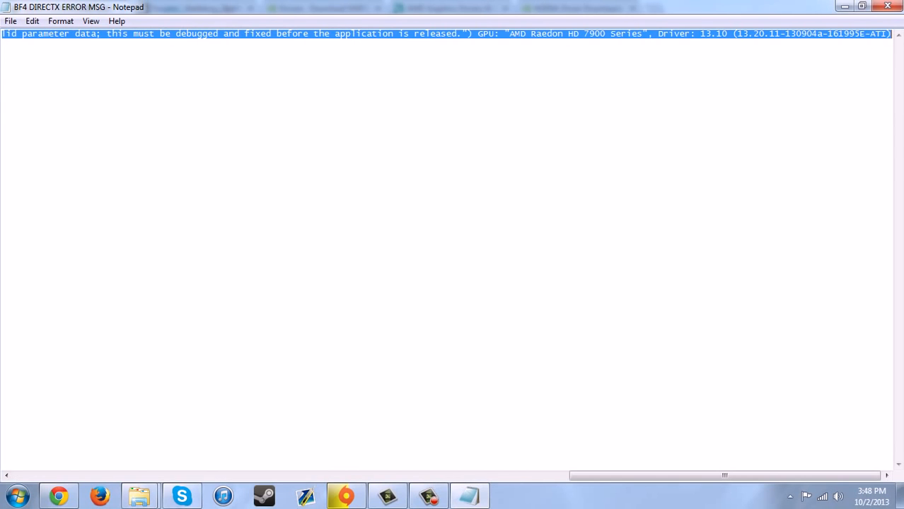
mouse_move(159, 88)
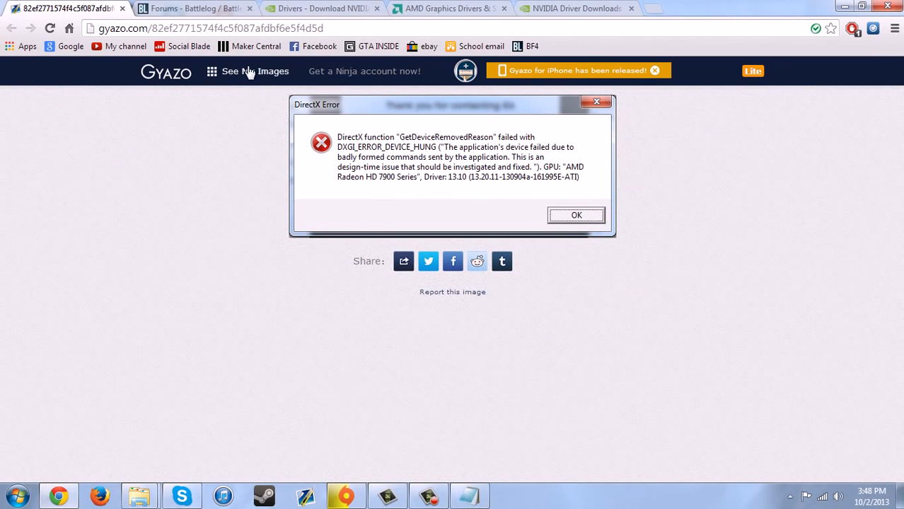
Browse the Battlefield 4 Beta Bugs and Issues forum thread list on Battlelog
click(196, 8)
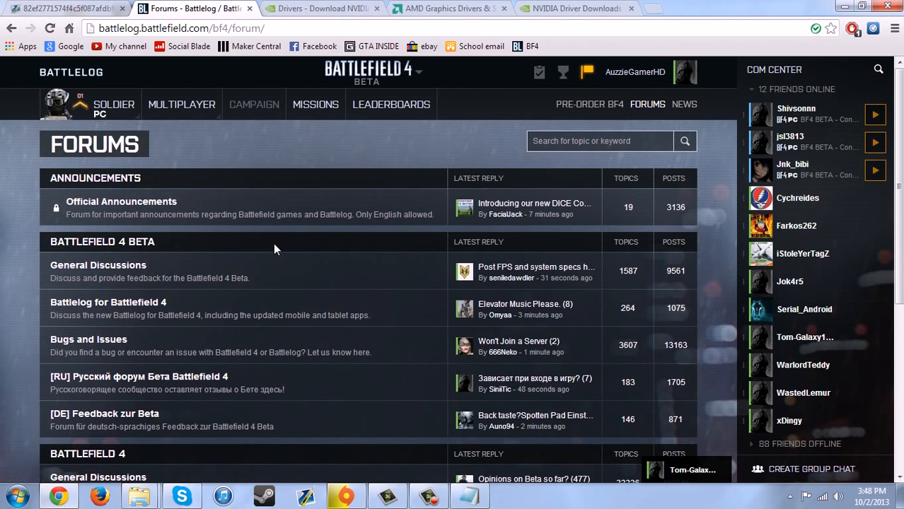
click(88, 339)
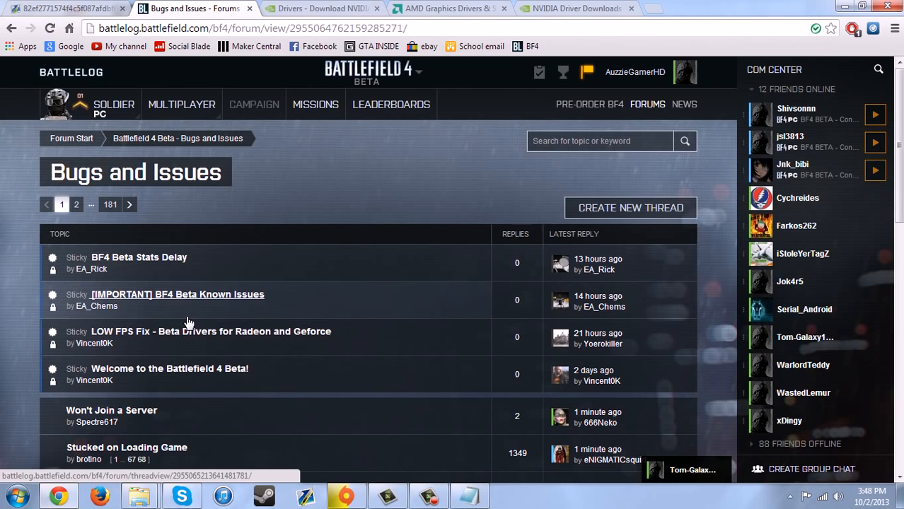
mouse_move(222, 337)
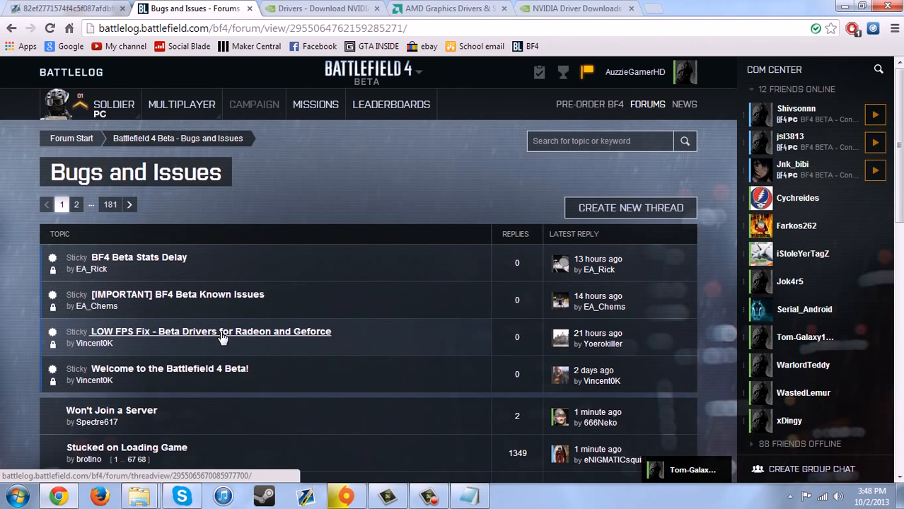
scroll(down, 3)
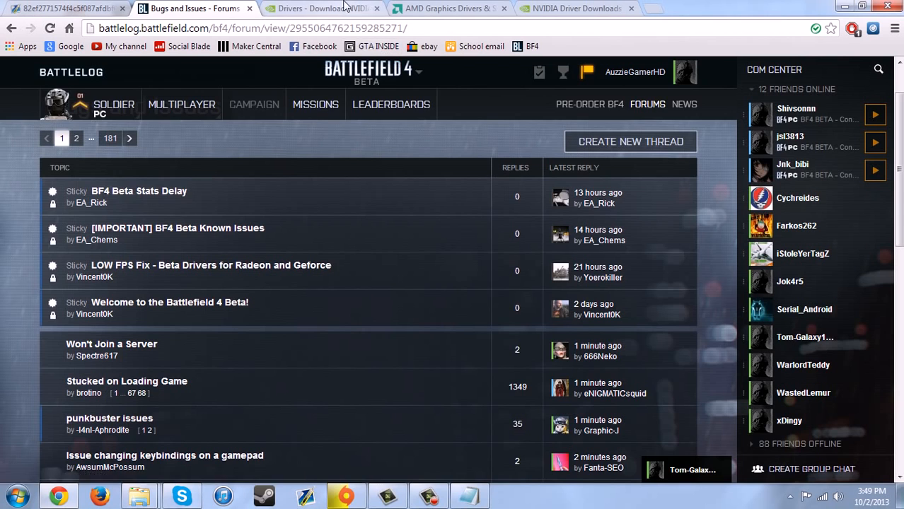
On AMD's site choose Desktop Graphics, Radeon HD 7xxx Series PCIe and Windows 7 - 64 Bit drivers
click(321, 9)
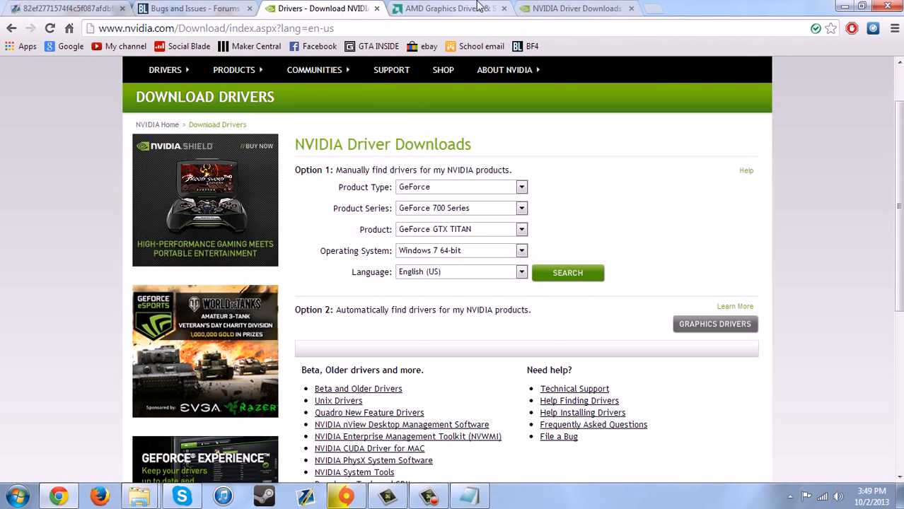
click(445, 8)
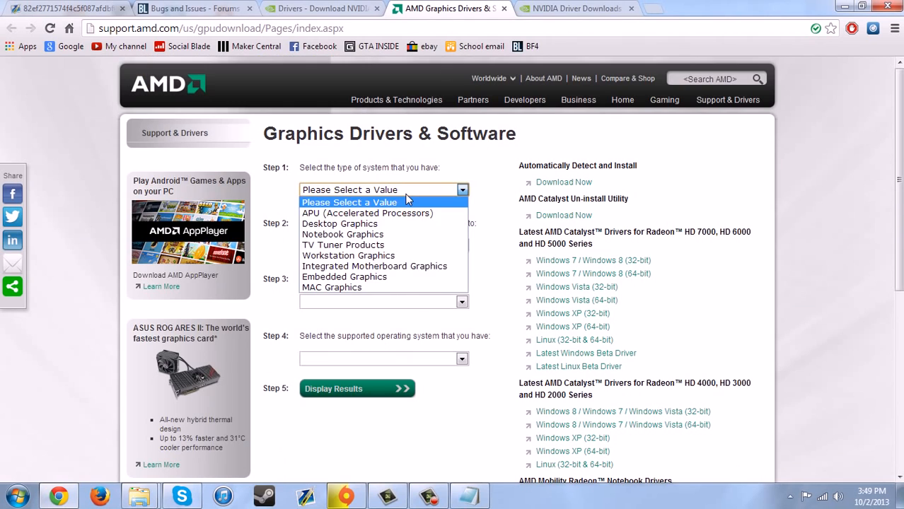
mouse_move(339, 224)
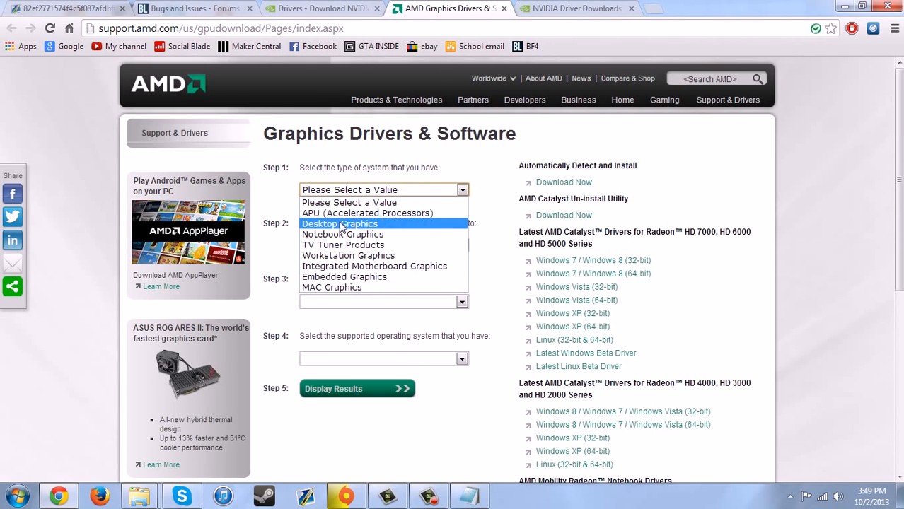
click(340, 223)
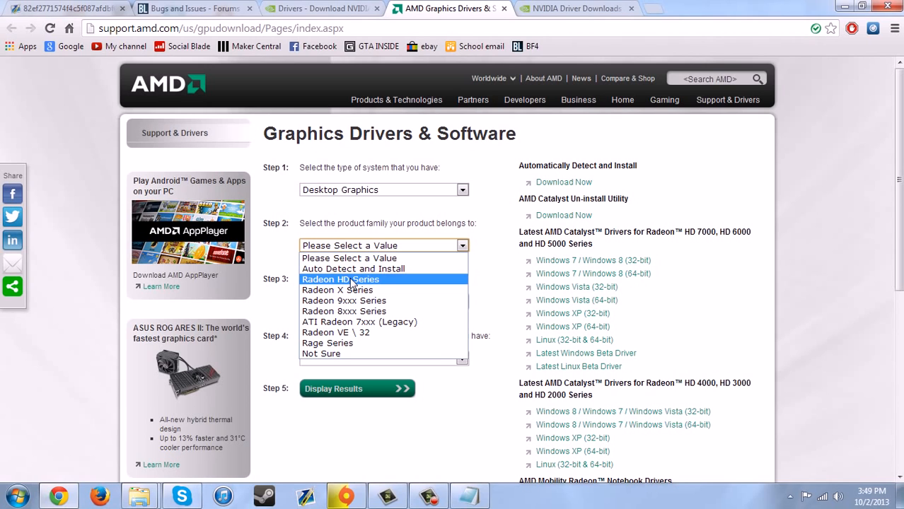
click(340, 279)
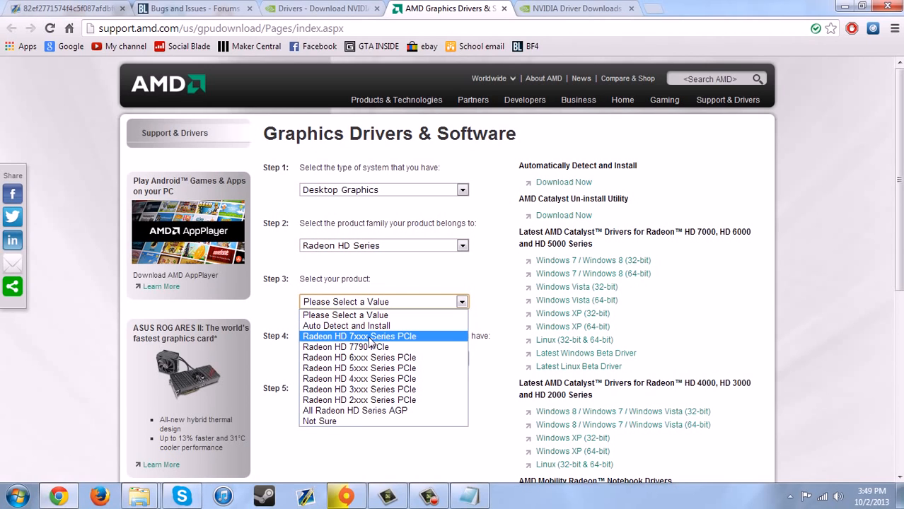
click(360, 337)
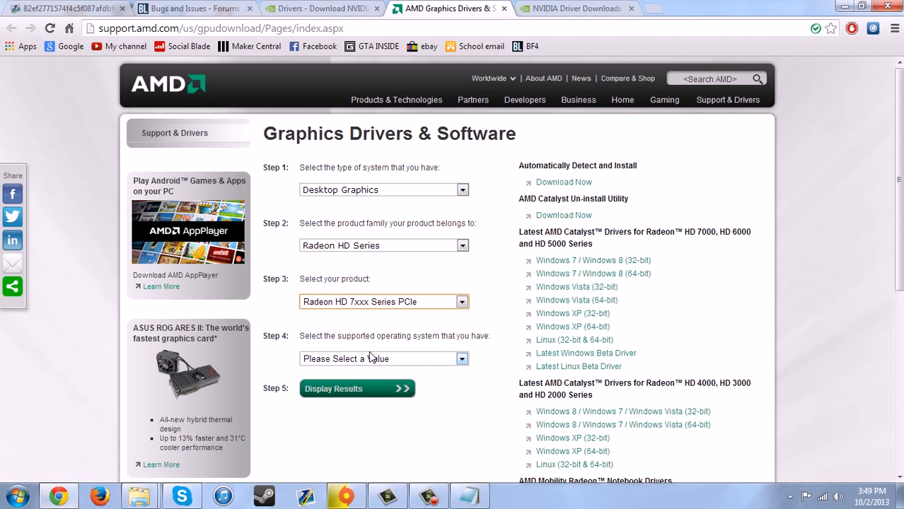
click(463, 360)
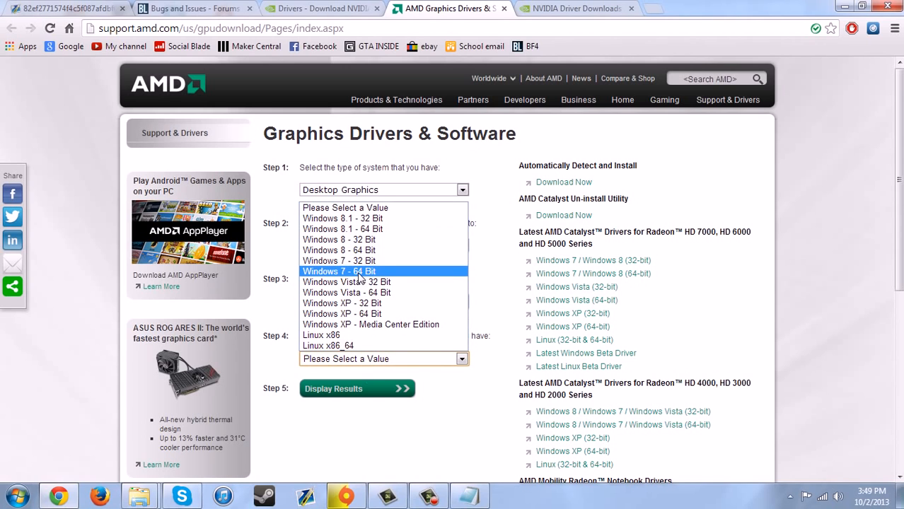
click(340, 272)
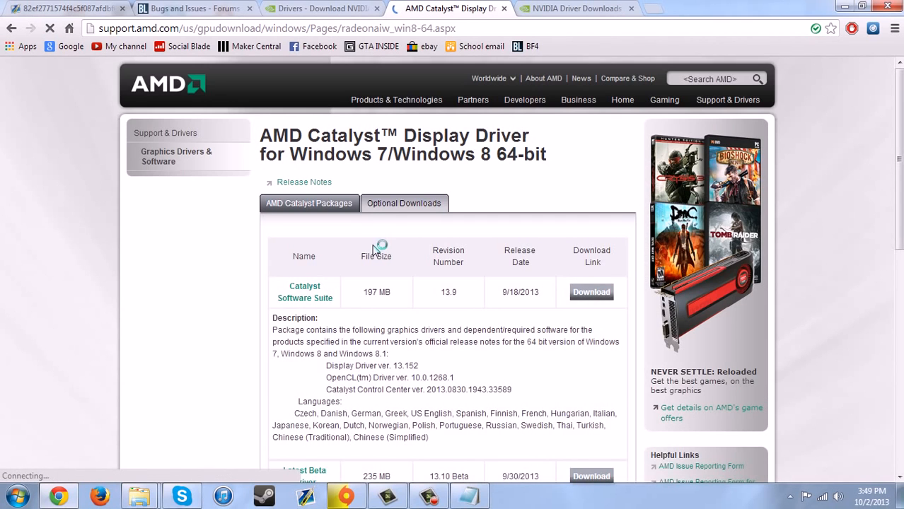
Review the Catalyst driver page, then go back to the cleared driver selection form
scroll(down, 3)
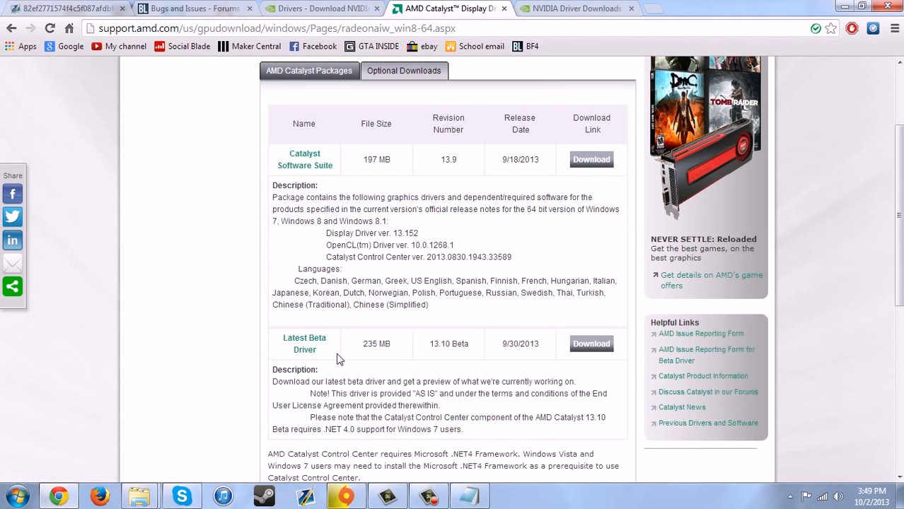
mouse_move(436, 200)
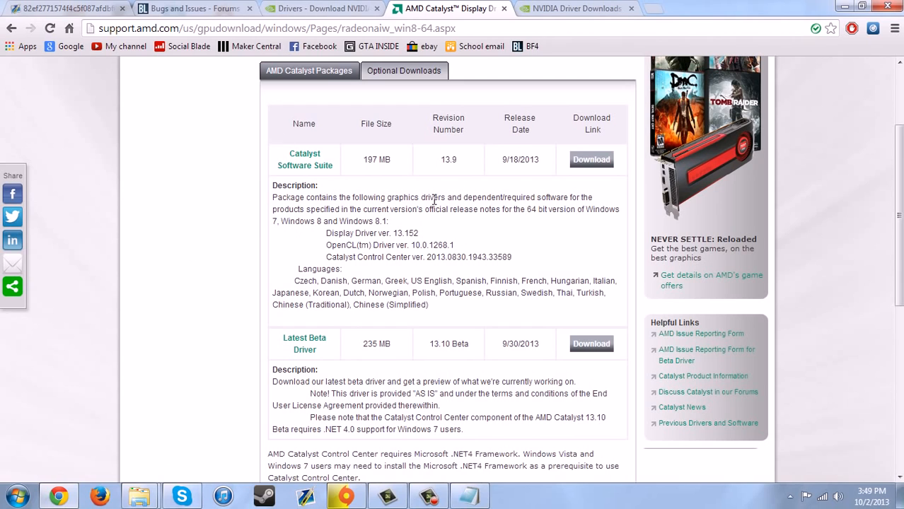
mouse_move(591, 343)
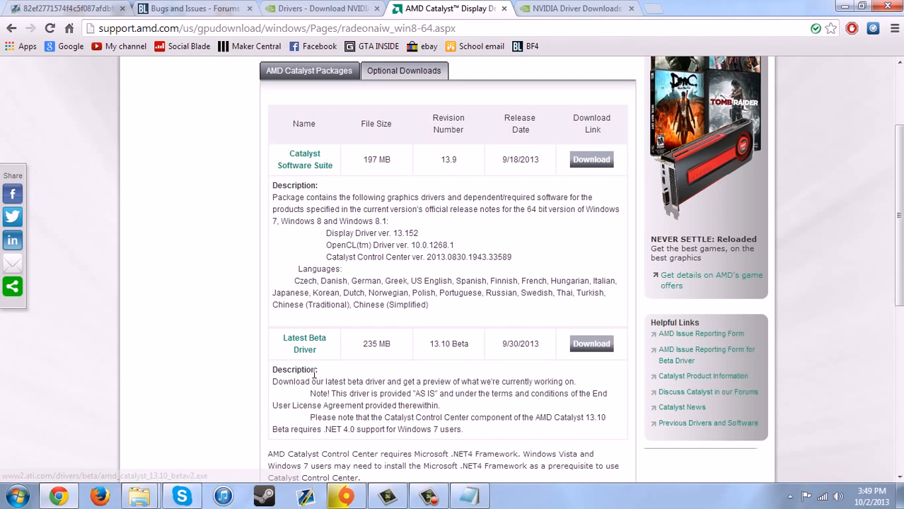
mouse_move(379, 154)
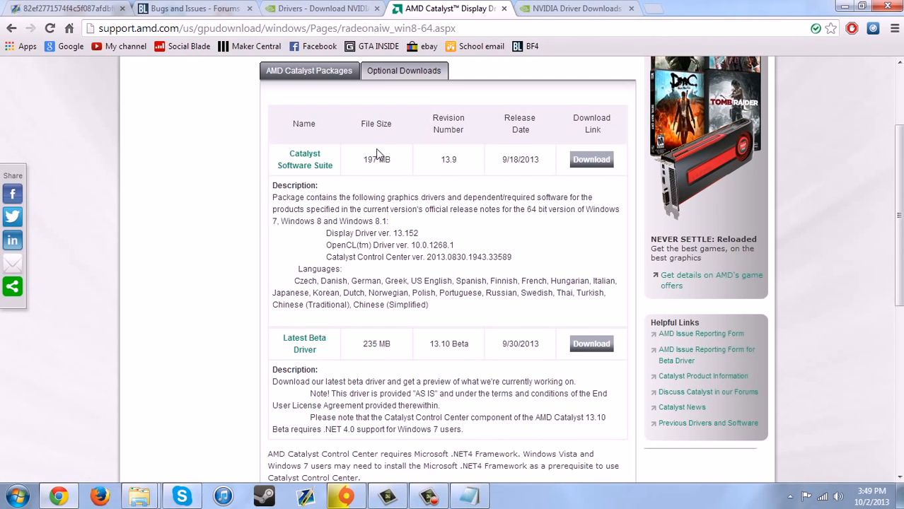
mouse_move(306, 158)
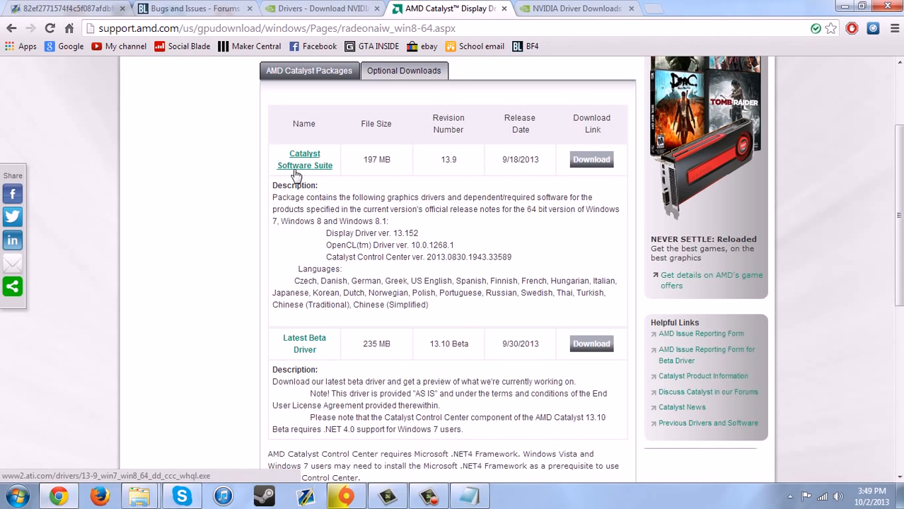
scroll(down, 3)
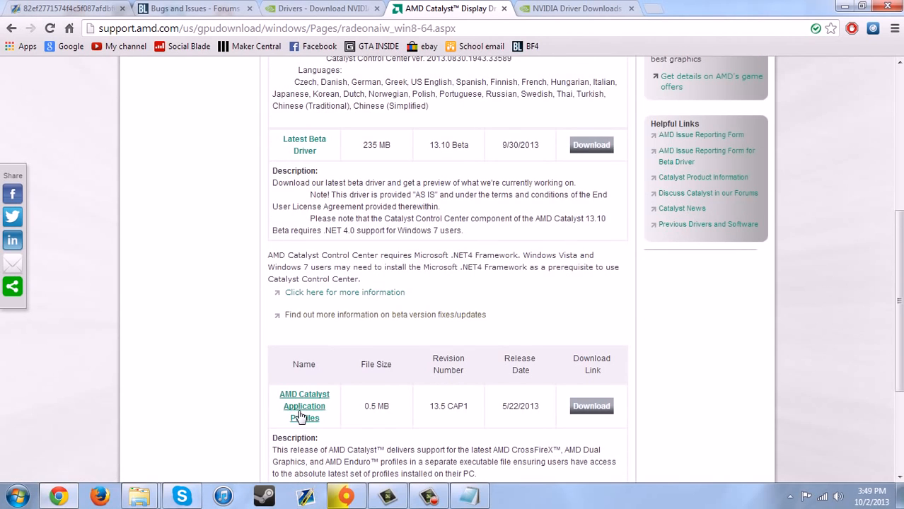
scroll(up, 3)
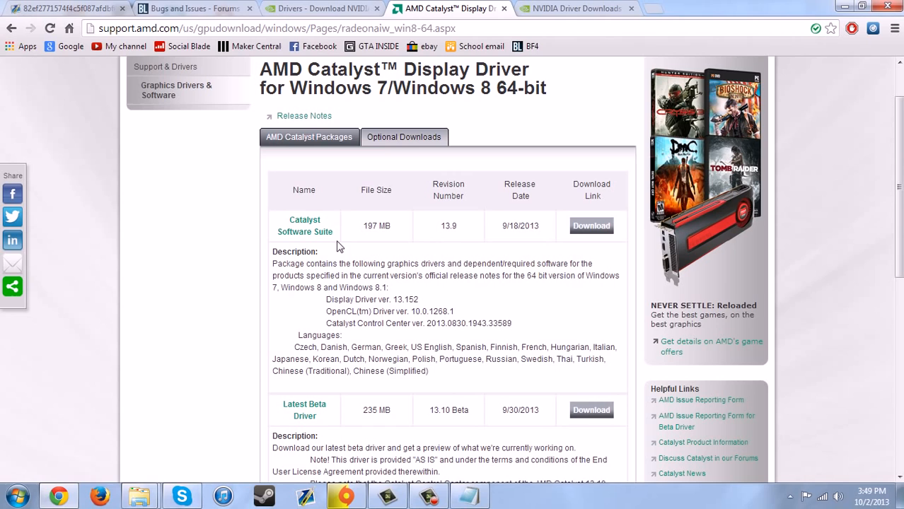
mouse_move(325, 260)
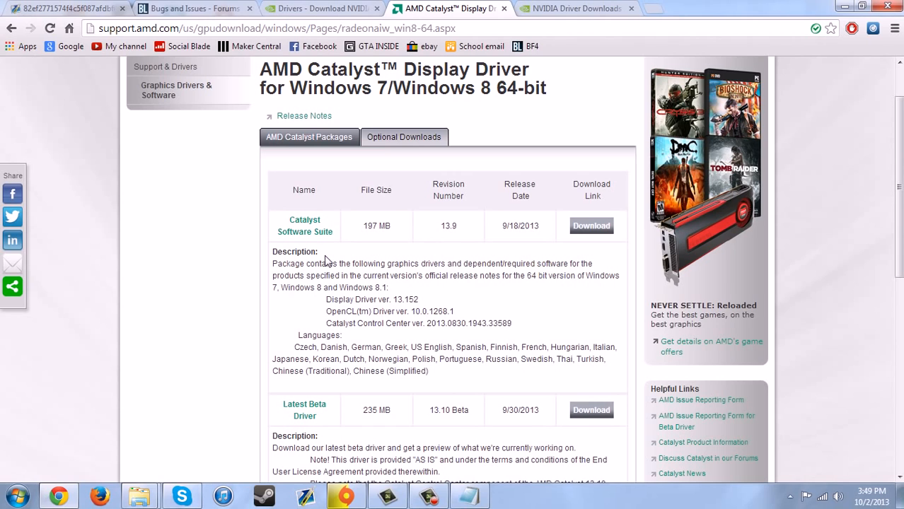
mouse_move(297, 348)
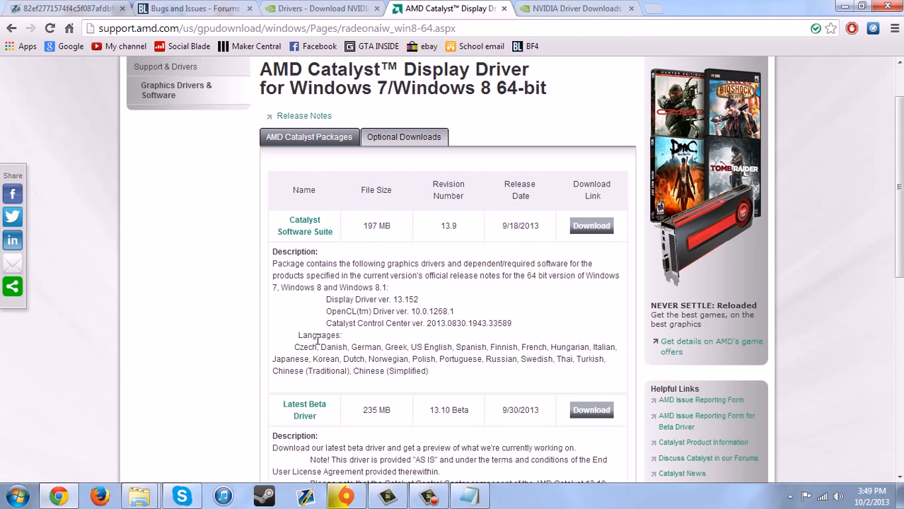
scroll(up, 3)
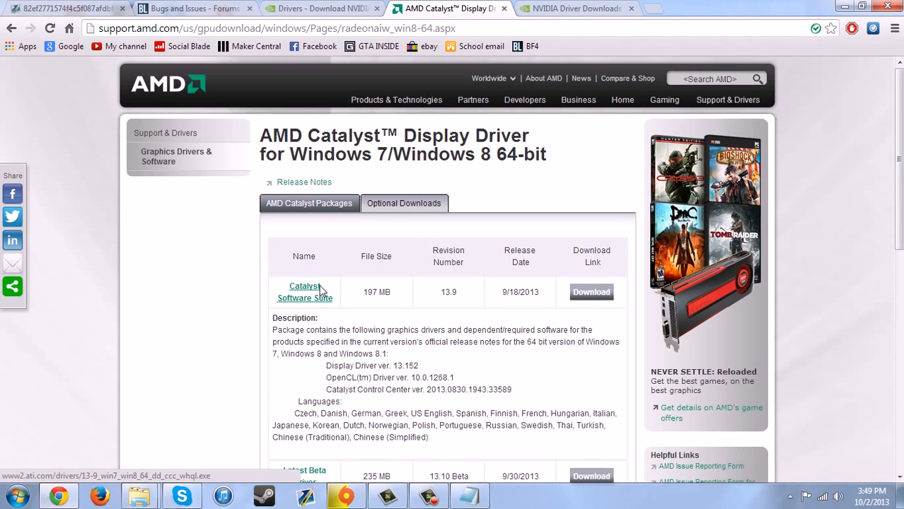
click(304, 291)
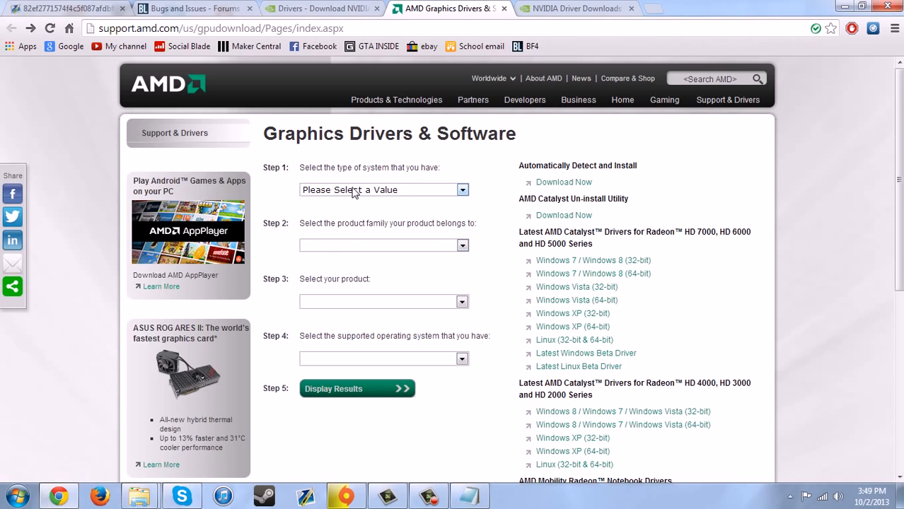
click(463, 190)
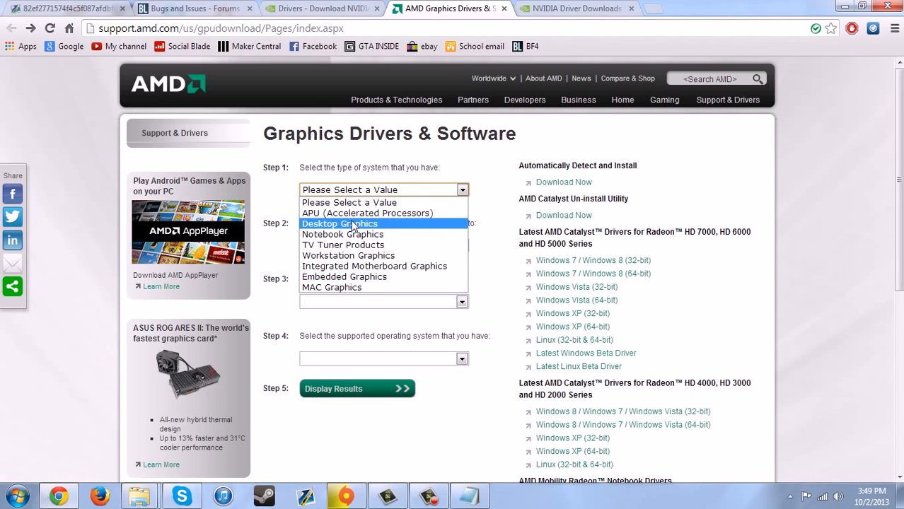
Fill the AMD form with Desktop Graphics, Radeon HD Series and Radeon HD 7790 PCIe
click(340, 223)
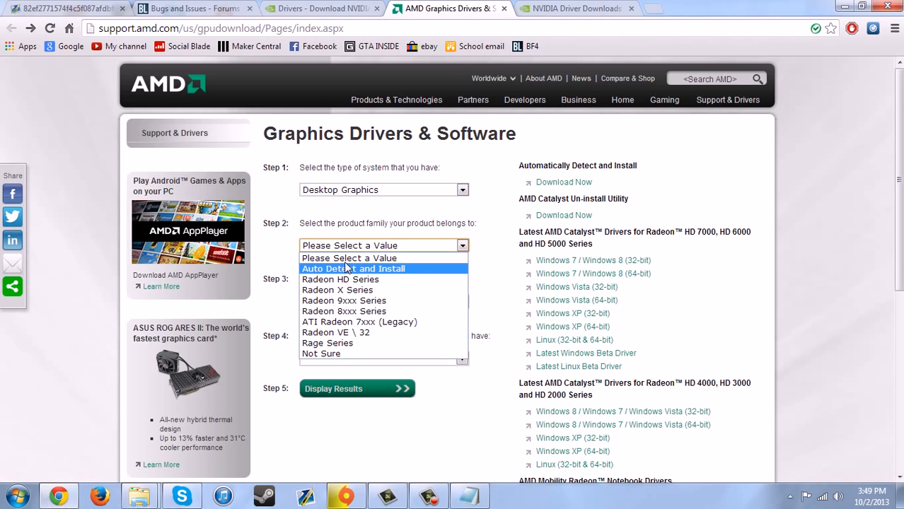
mouse_move(337, 290)
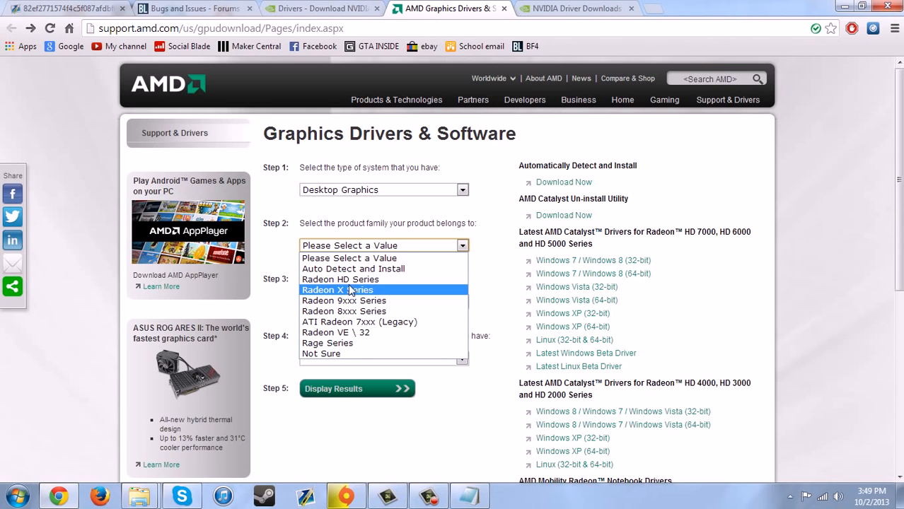
click(340, 290)
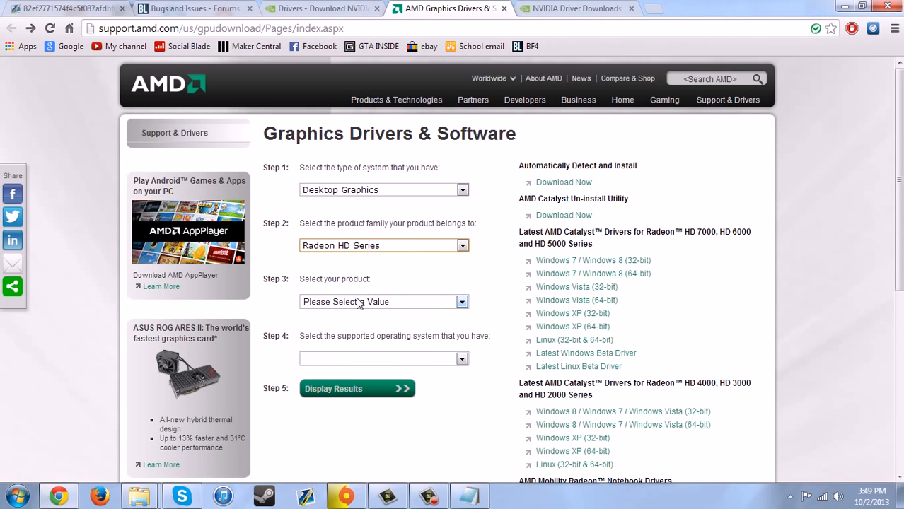
click(463, 301)
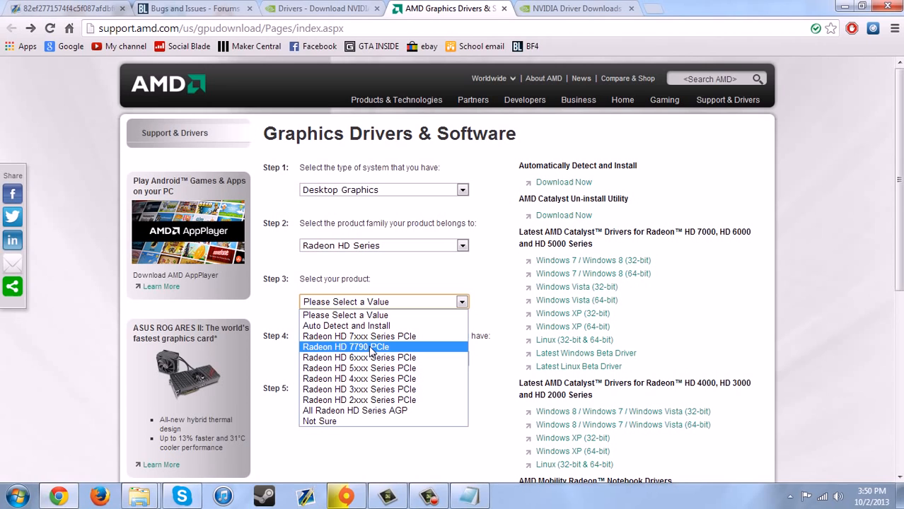
click(346, 346)
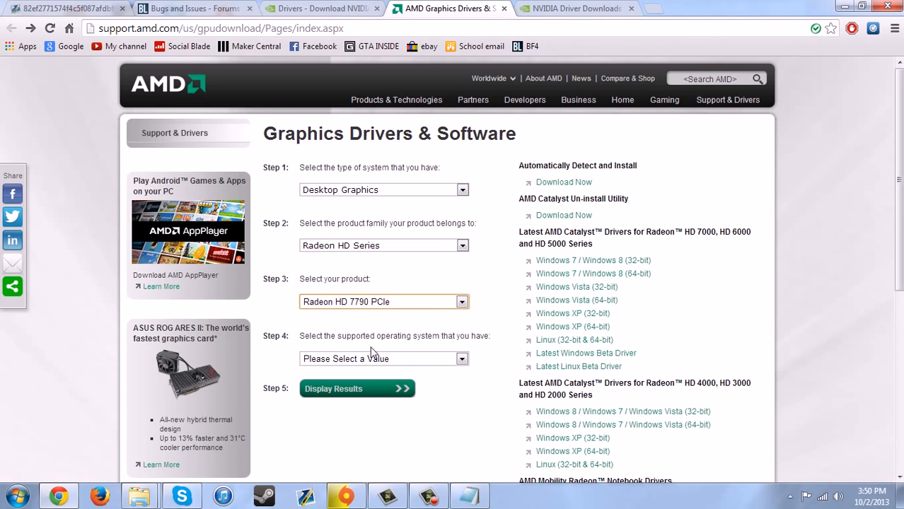
click(463, 359)
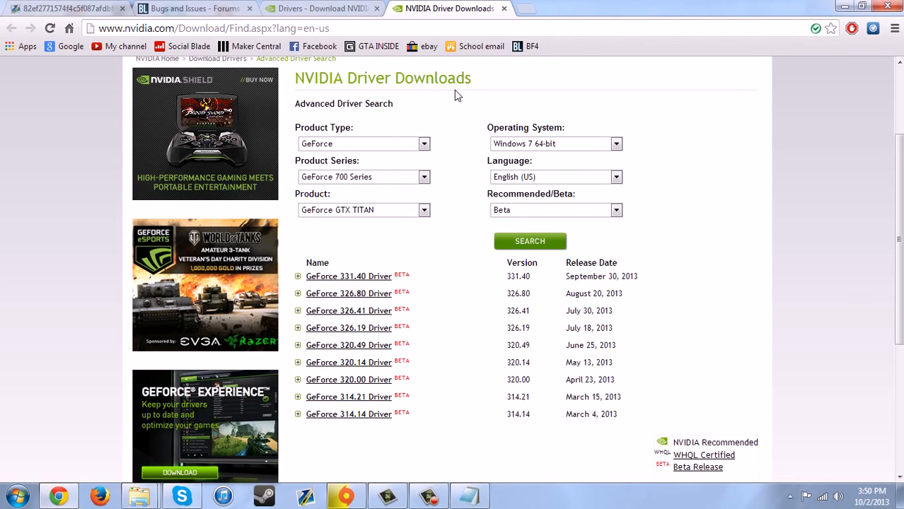
Review and close the NVIDIA beta driver results, then bring up Windows Explorer
scroll(up, 3)
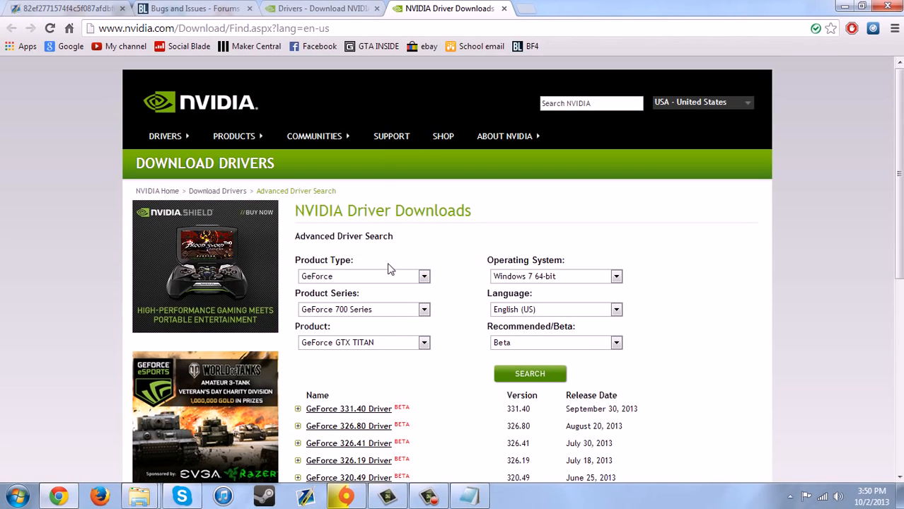
scroll(down, 3)
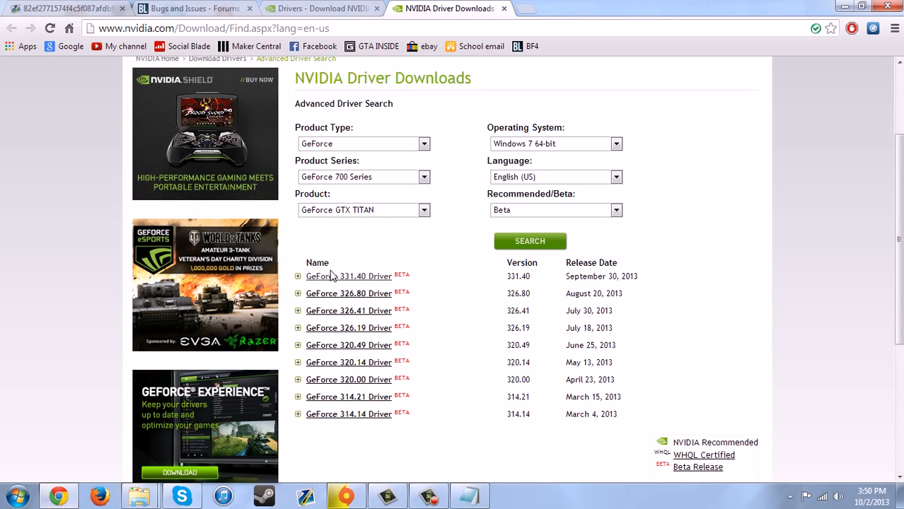
mouse_move(348, 276)
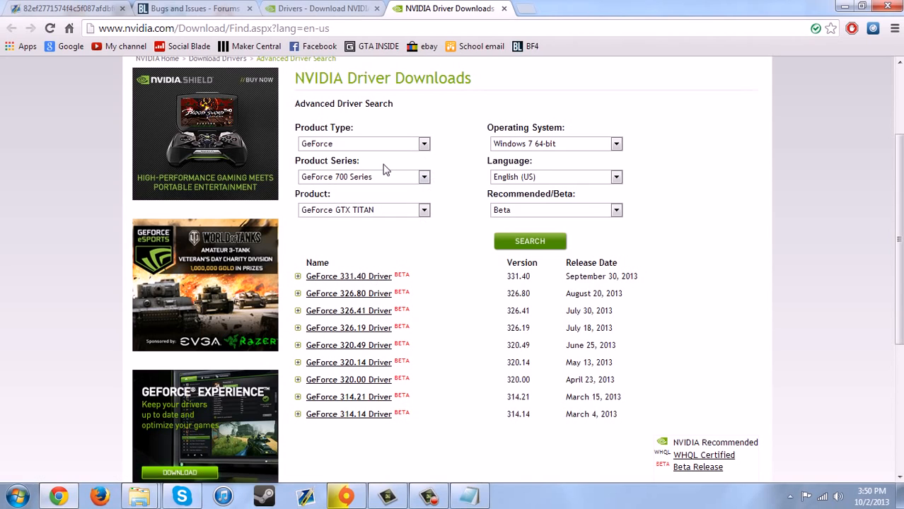
scroll(up, 3)
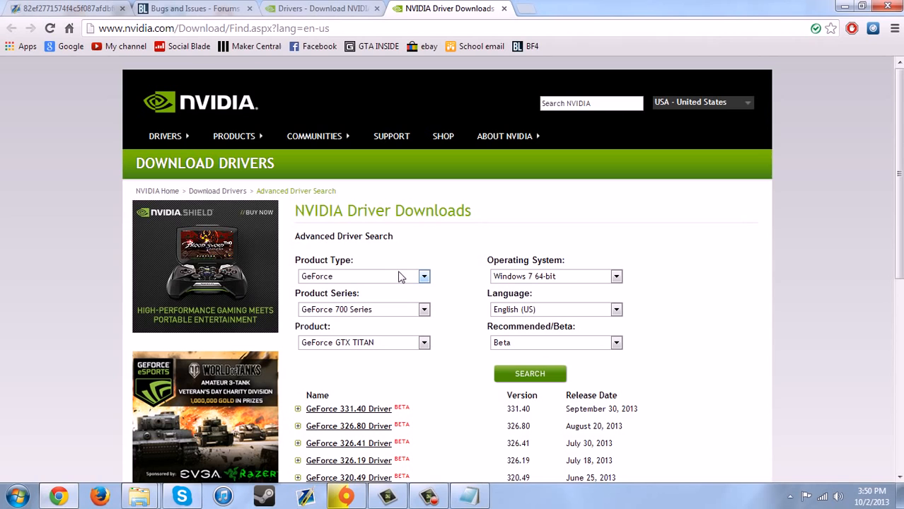
mouse_move(493, 321)
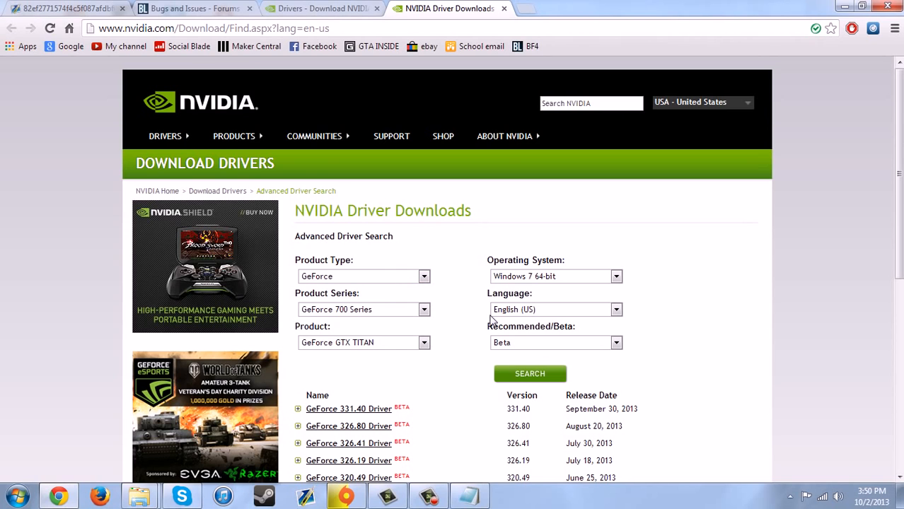
scroll(down, 3)
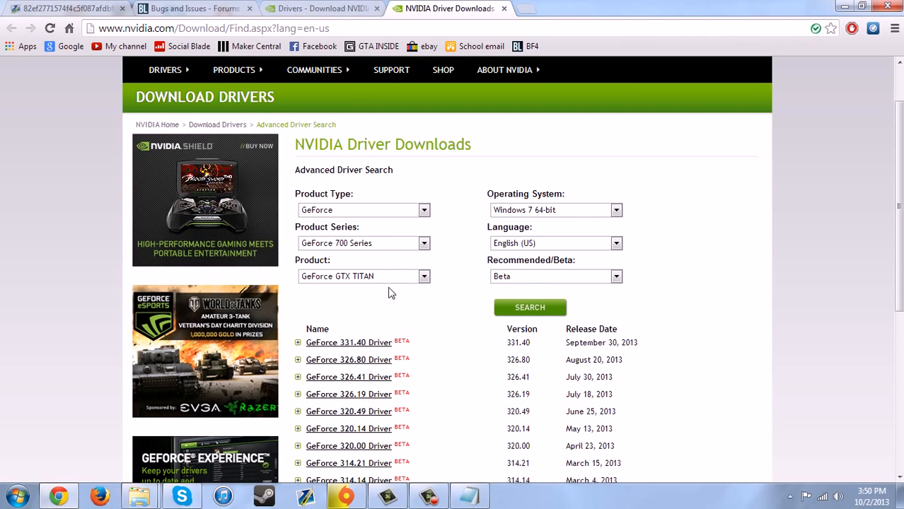
scroll(up, 3)
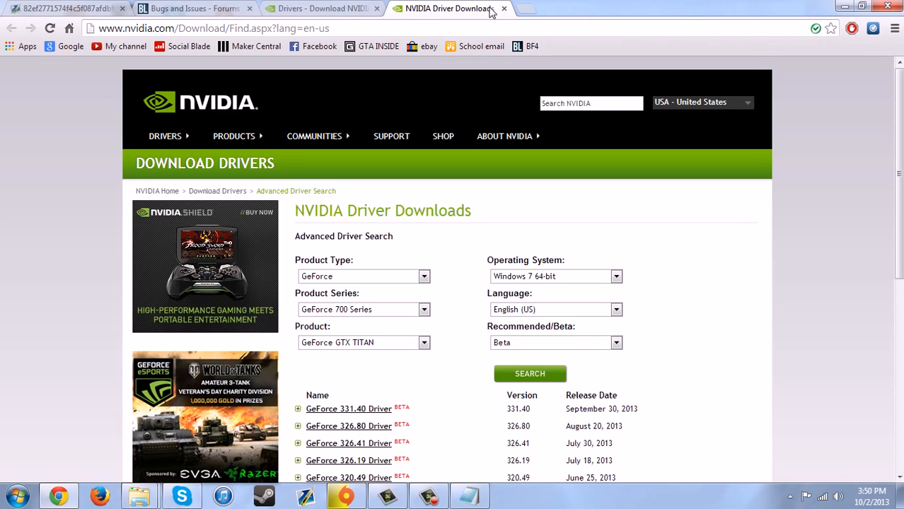
click(504, 8)
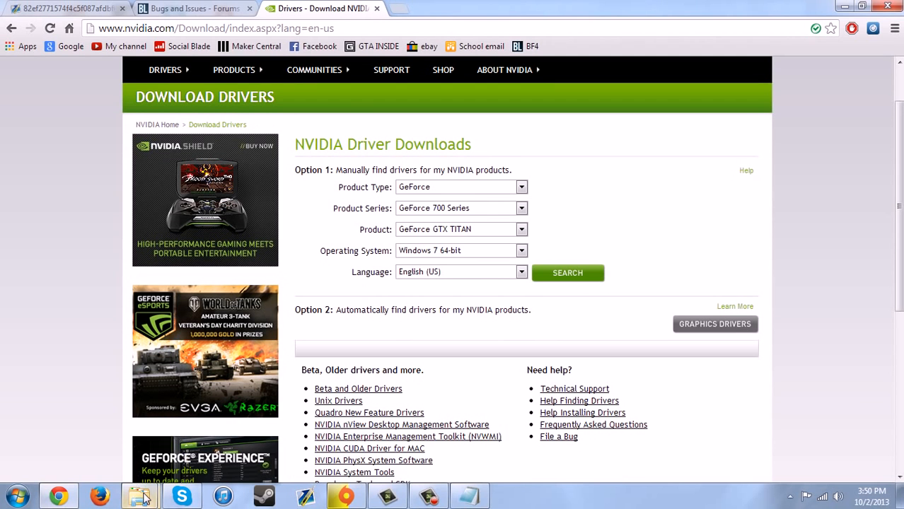
click(138, 495)
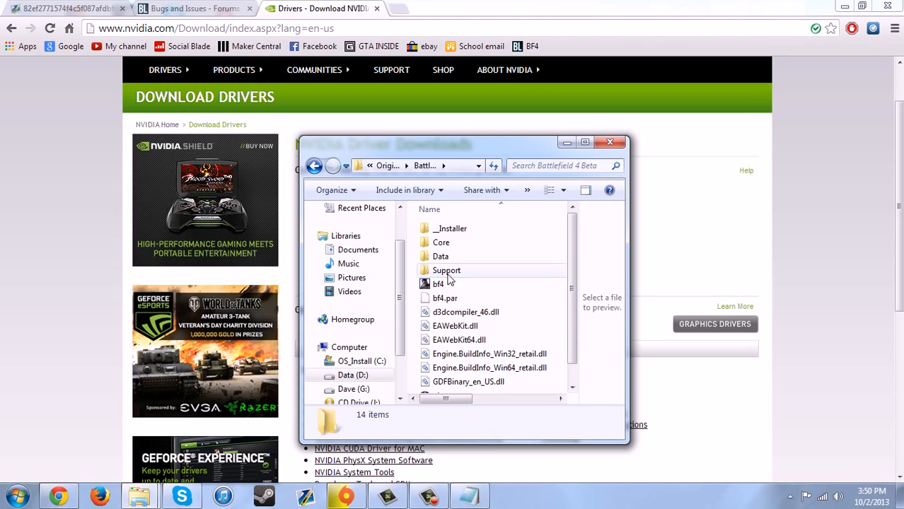
Drill into the Battlefield 4 Beta _Installer > directx > redist folder and pick out DXSETUP
click(447, 270)
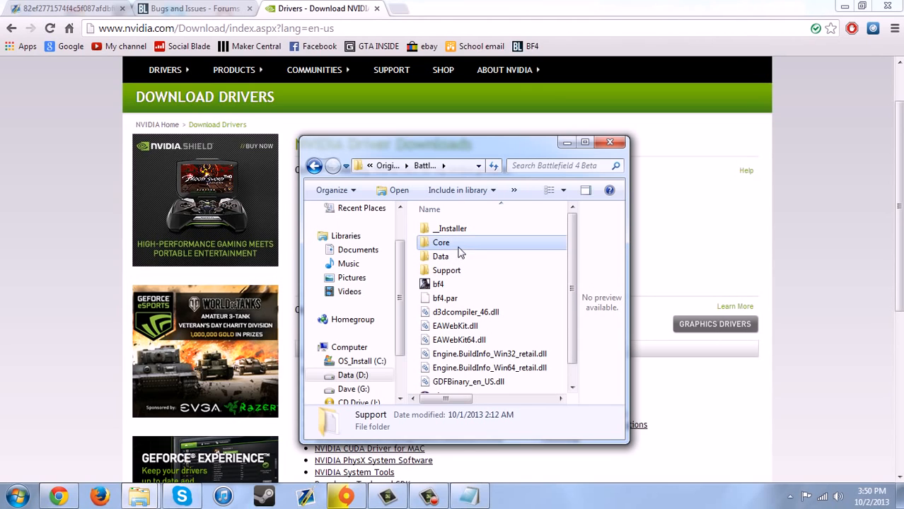
double_click(450, 228)
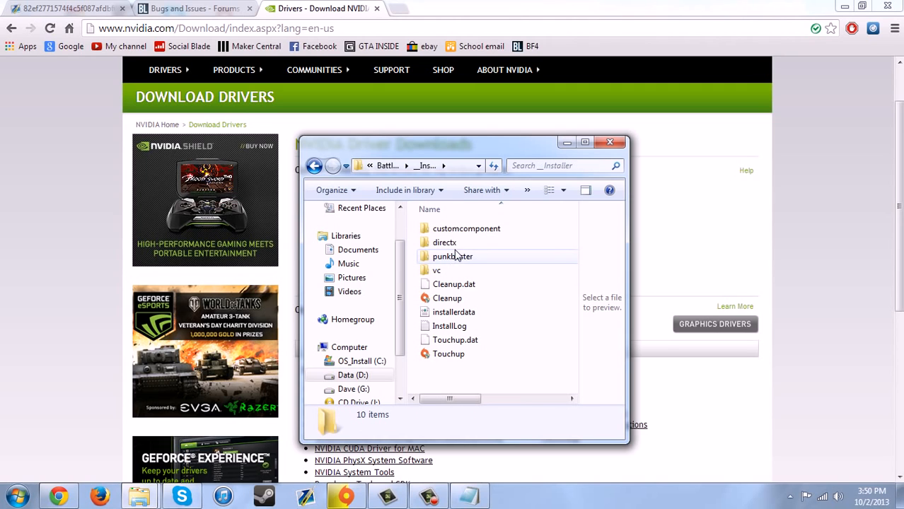
double_click(444, 243)
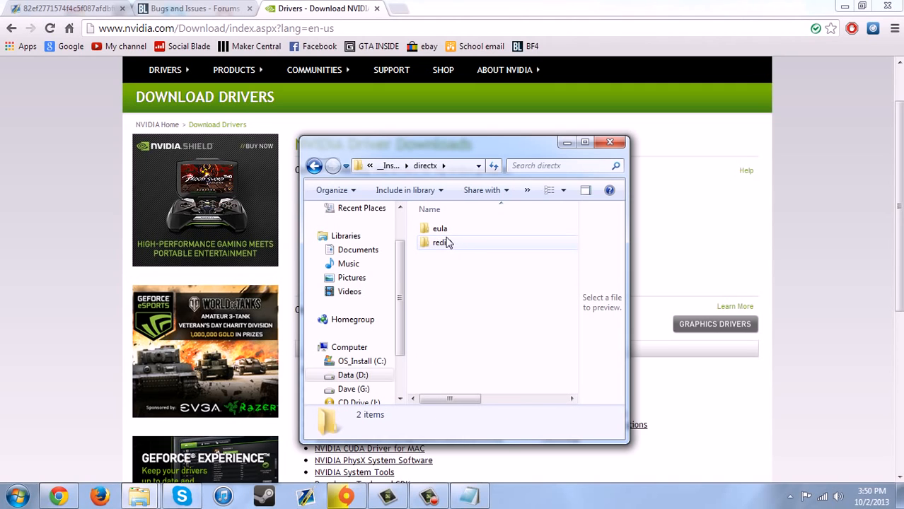
double_click(438, 242)
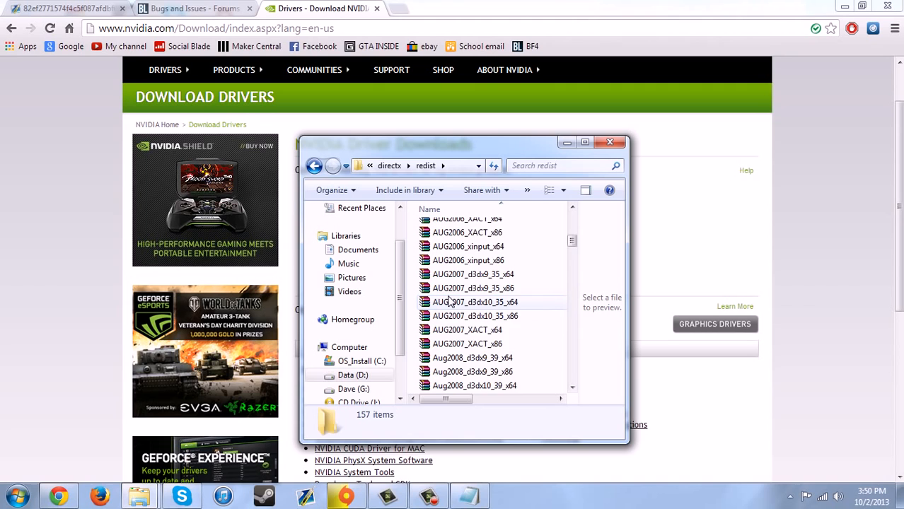
scroll(down, 3)
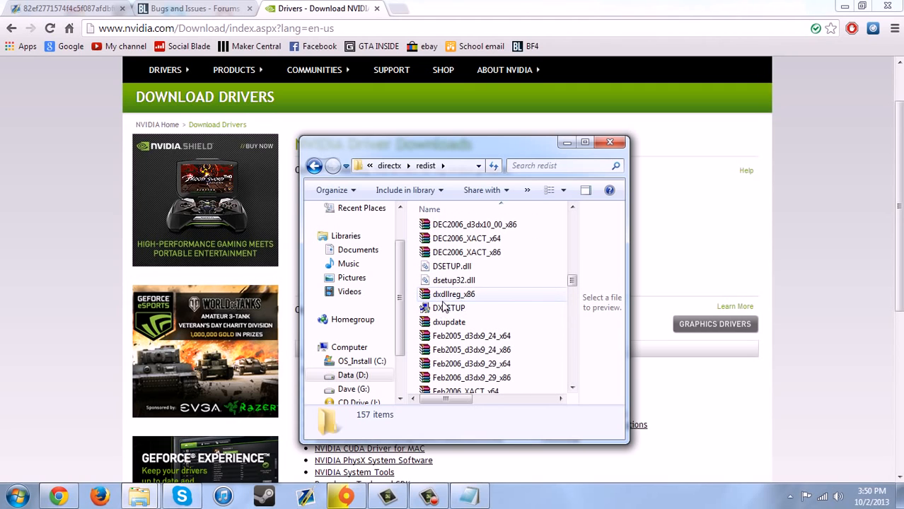
click(448, 309)
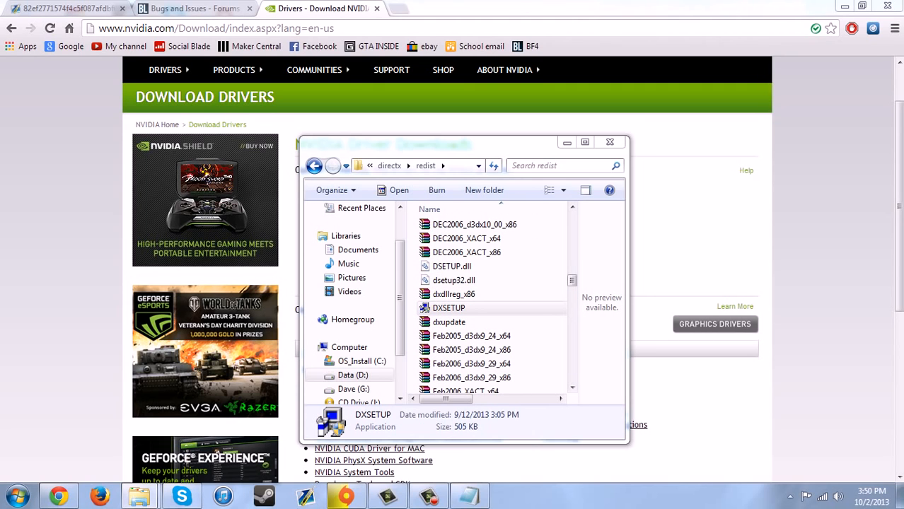
Run DXSETUP, accept the agreement and install the DirectX runtime components
double_click(449, 308)
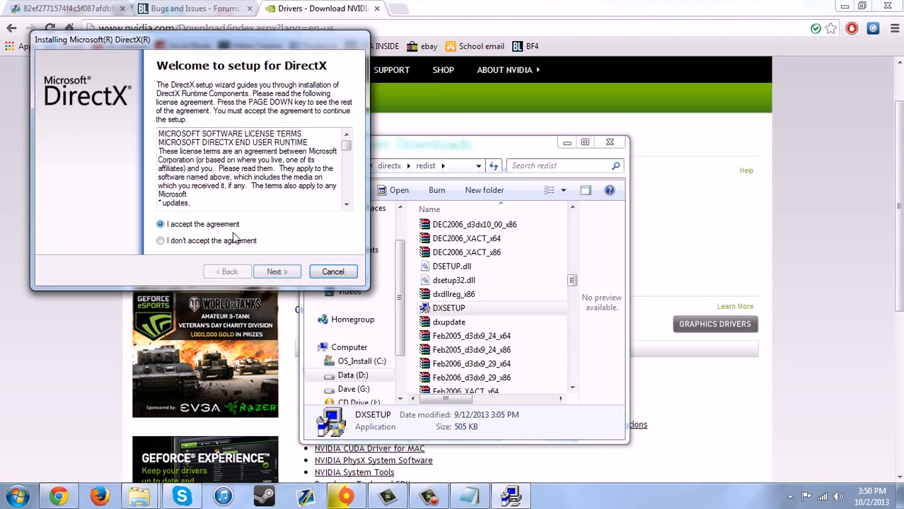
click(276, 272)
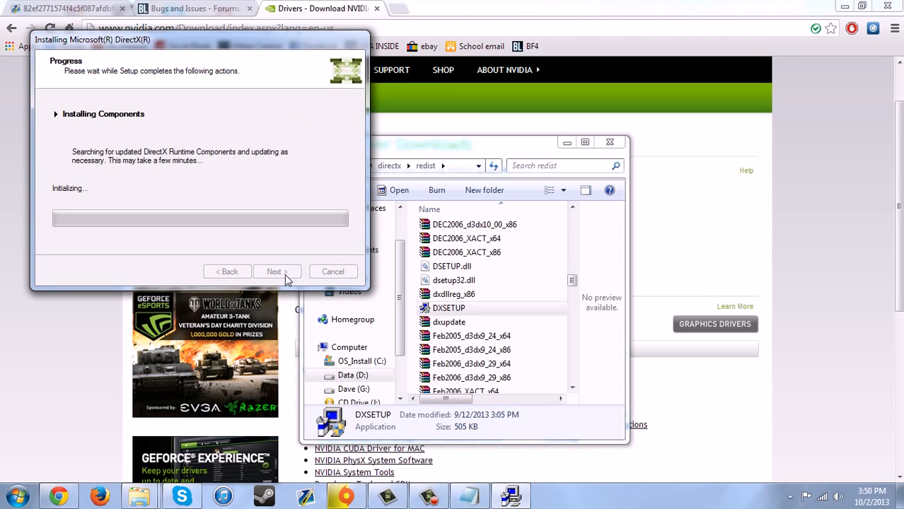
mouse_move(226, 177)
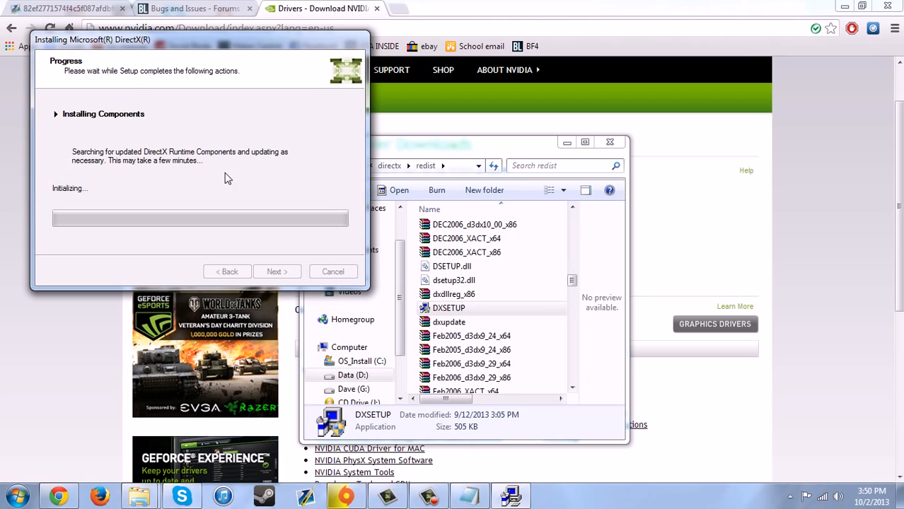
mouse_move(361, 182)
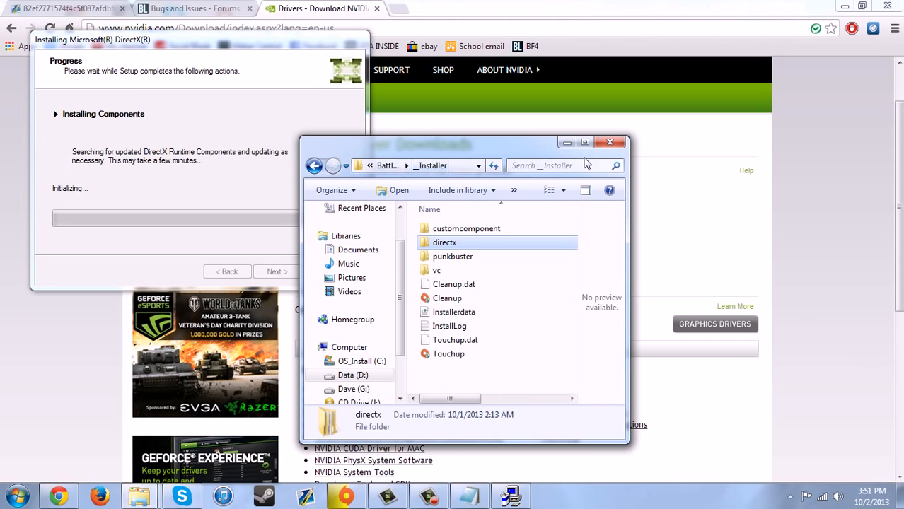
mouse_move(460, 267)
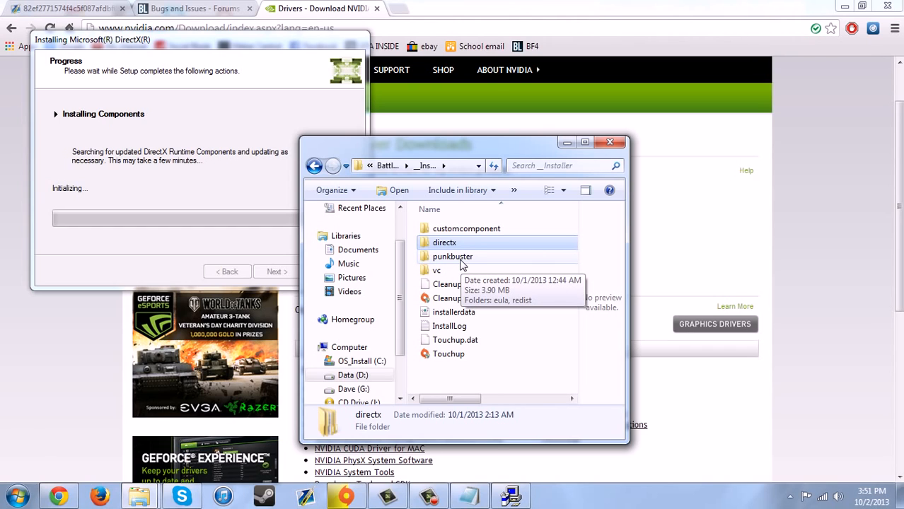
double_click(453, 256)
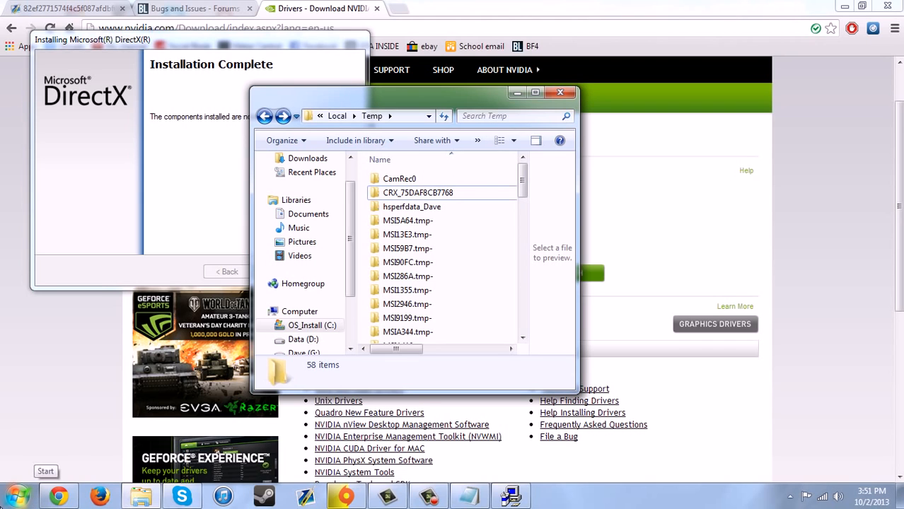
Search %temp% from the Start menu and open the local Temp folder
click(15, 493)
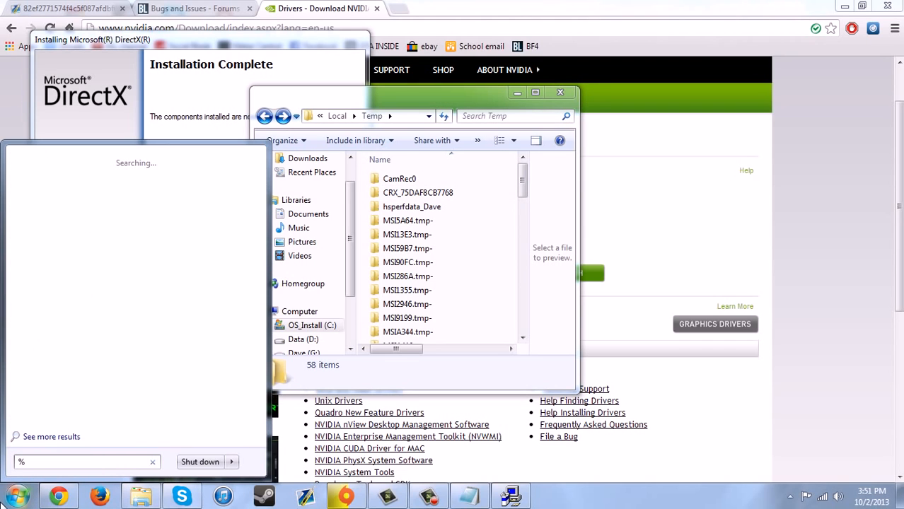
text(temp%)
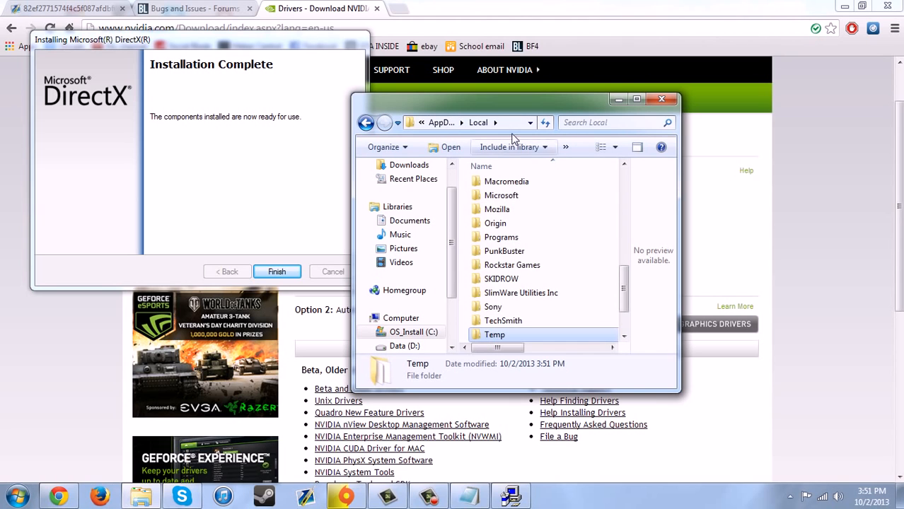
scroll(down, 3)
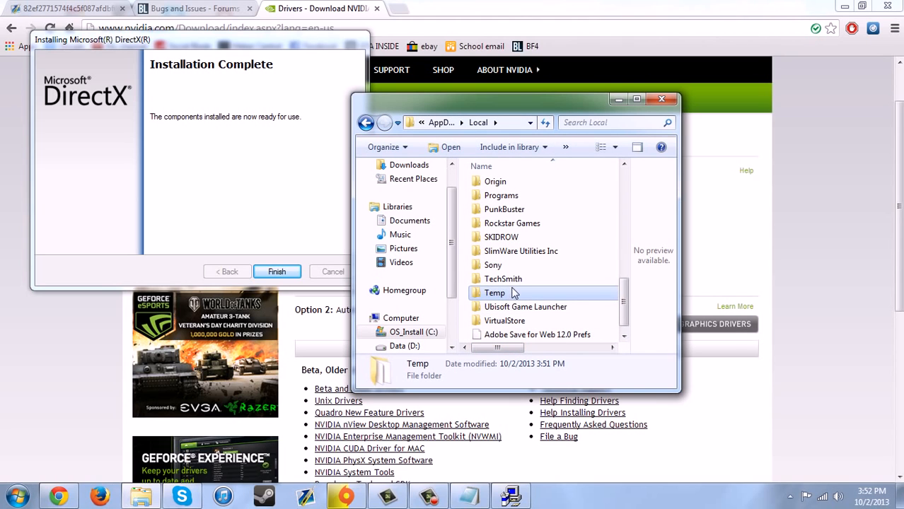
double_click(495, 293)
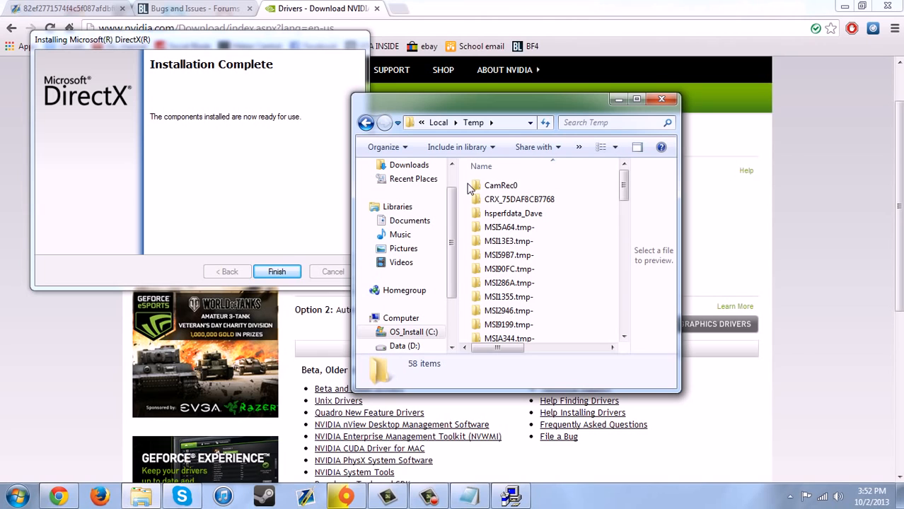
Select all 58 items in the Temp folder and delete them
click(501, 186)
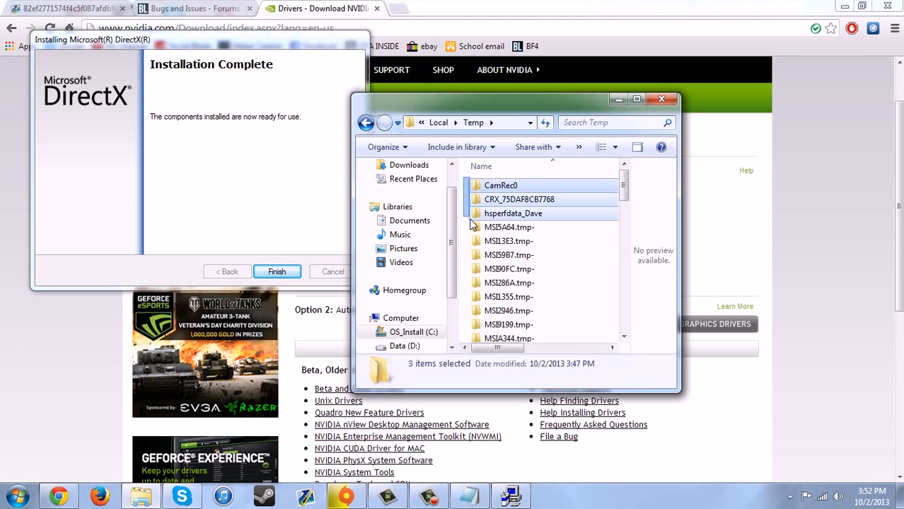
key(ctrl+a)
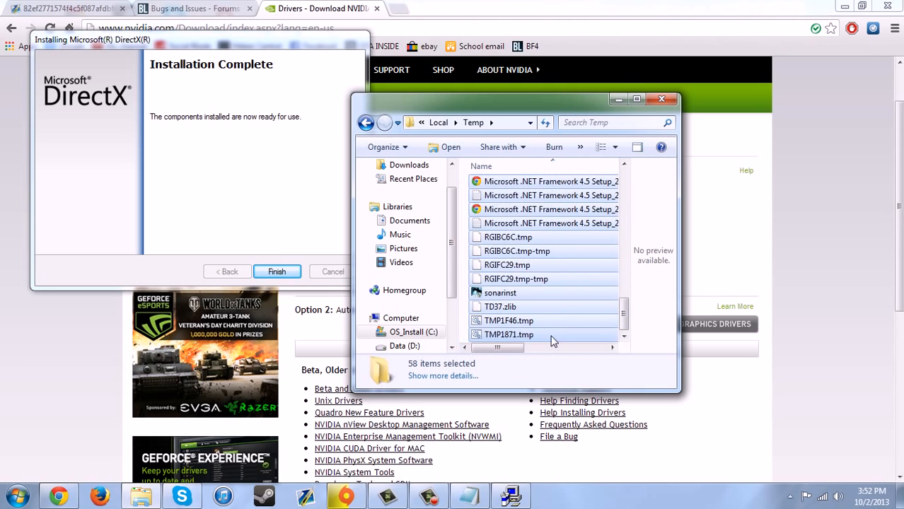
key(Delete)
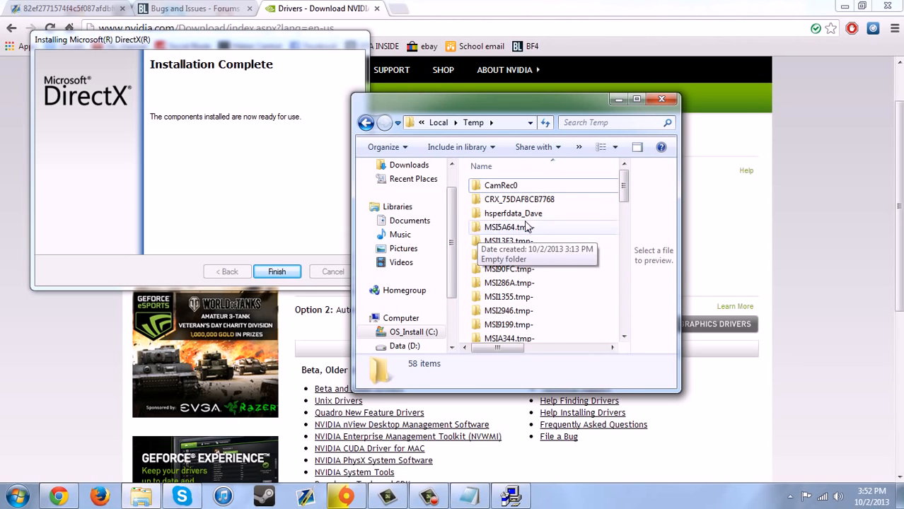
scroll(down, 3)
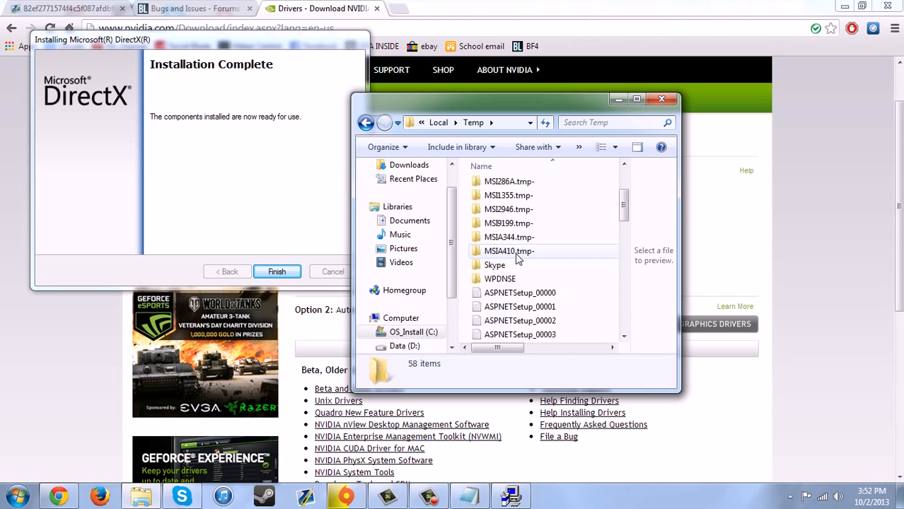
scroll(up, 3)
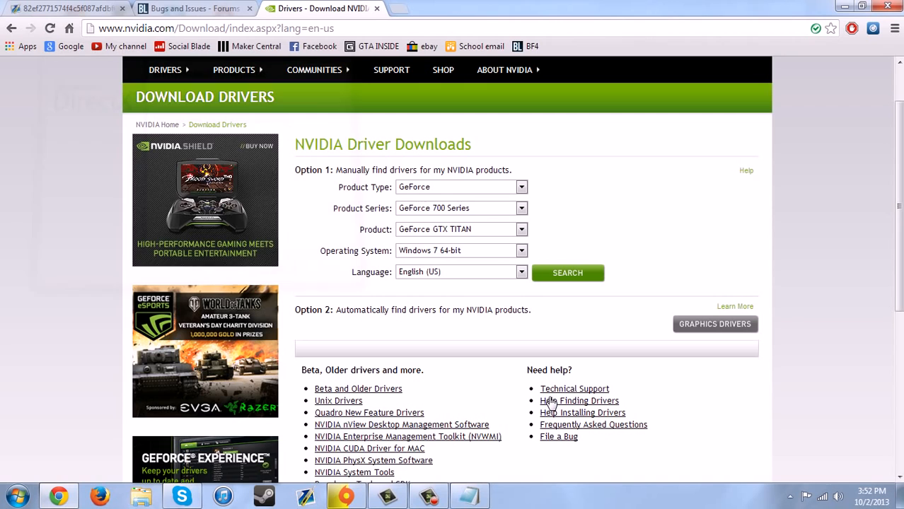
mouse_move(237, 5)
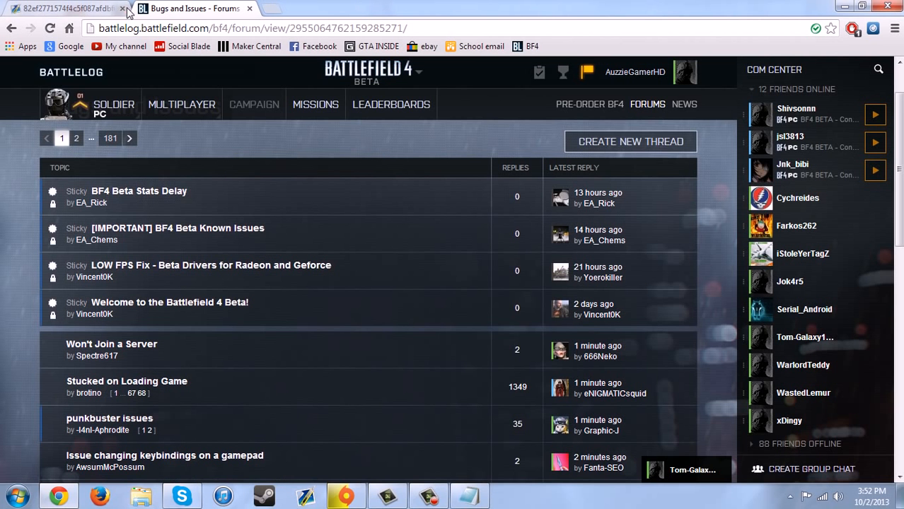
Return to the Battlelog Battlefield 4 Beta Bugs and Issues tab and scroll down its recent threads
click(133, 8)
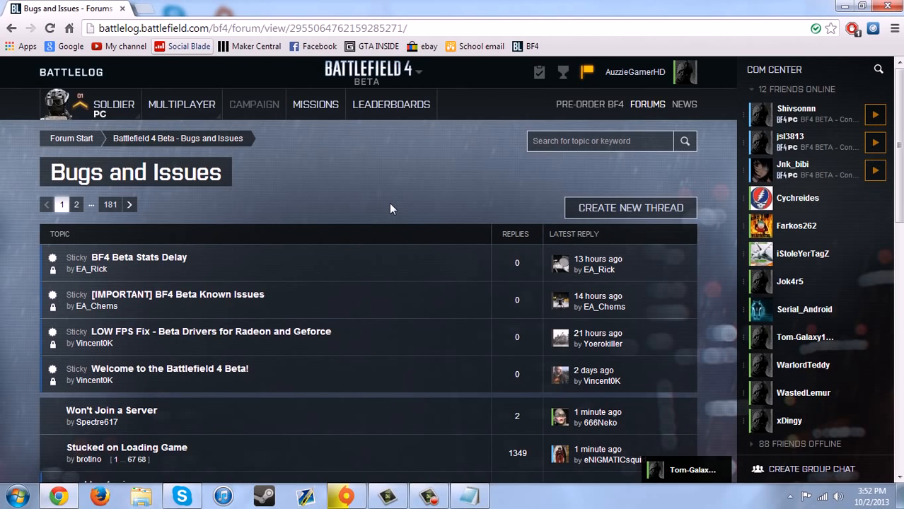
scroll(down, 3)
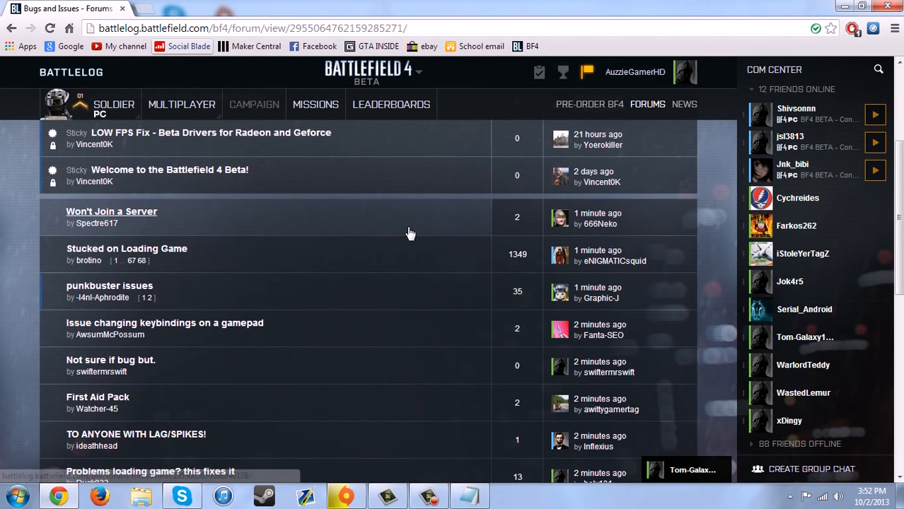
mouse_move(19, 266)
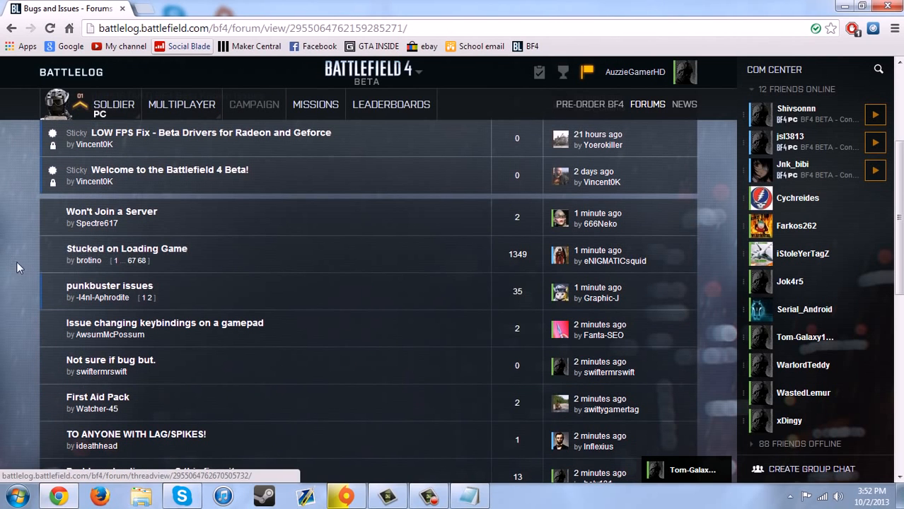
scroll(down, 3)
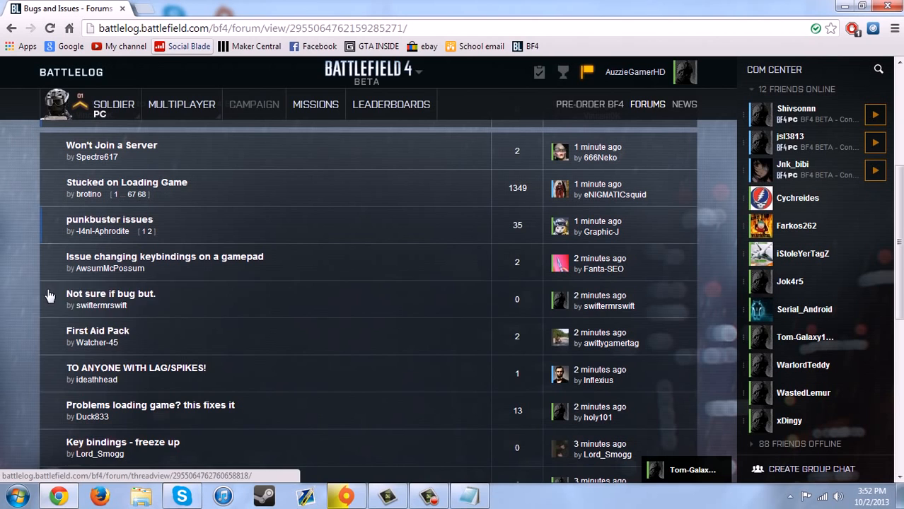
mouse_move(390, 373)
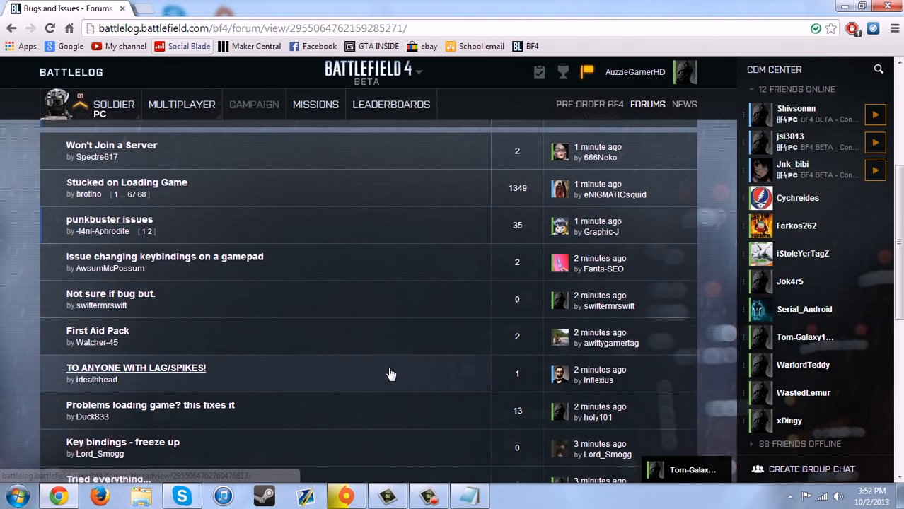
scroll(down, 3)
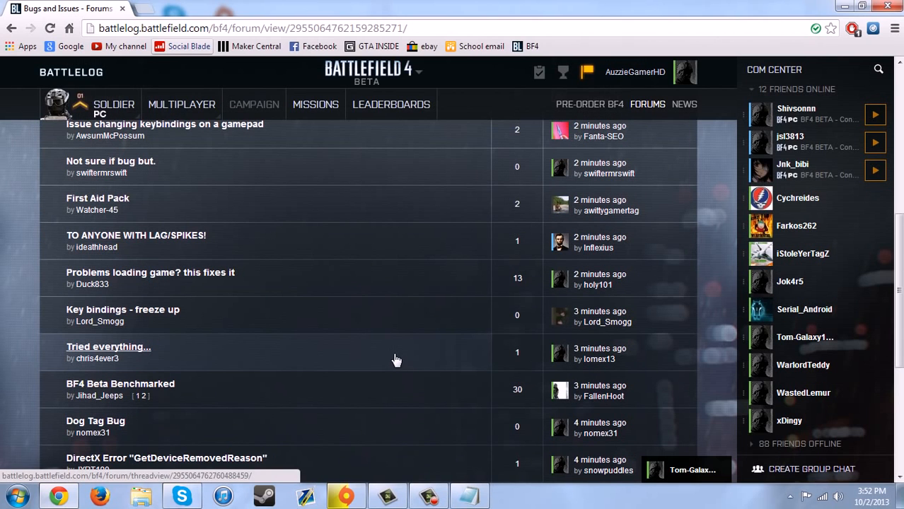